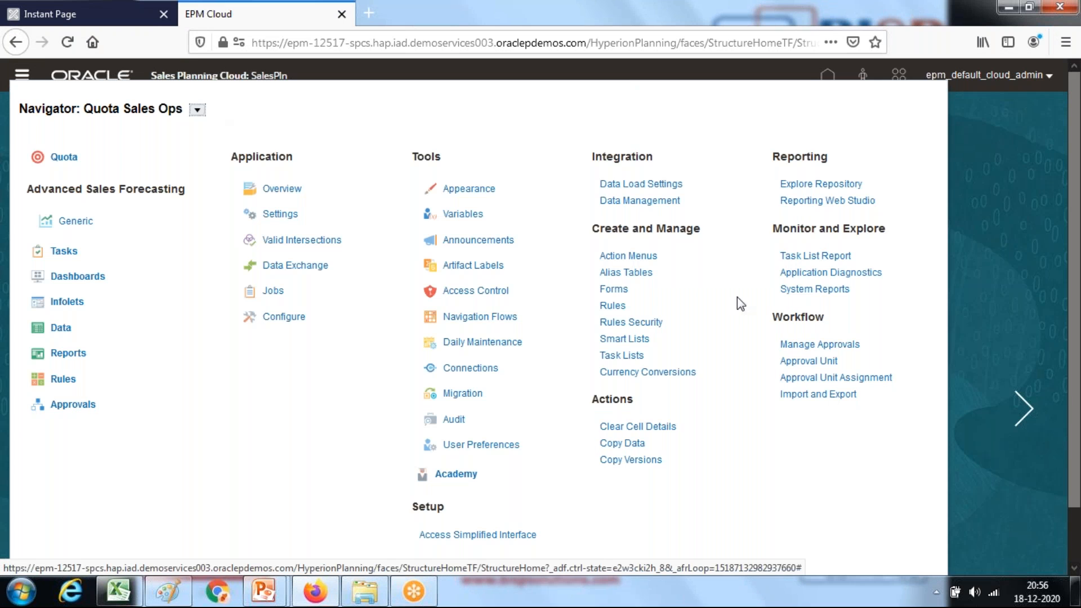
# Step: Open Calculation Manager and bring up the Rules actions under Planning > SalesPln > OEP_GSP
pyautogui.click(612, 305)
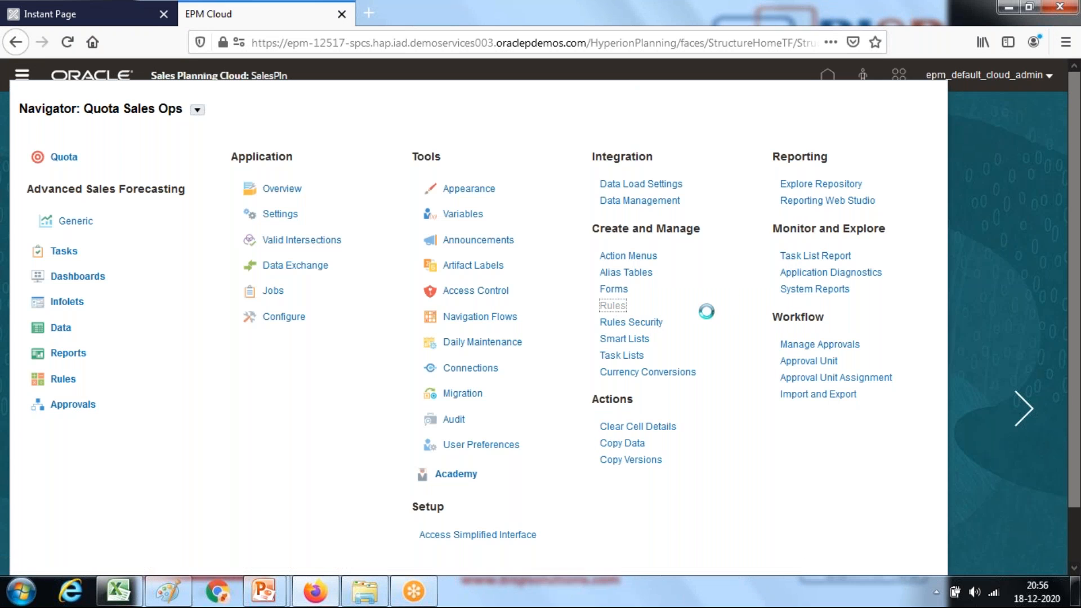
pyautogui.click(612, 305)
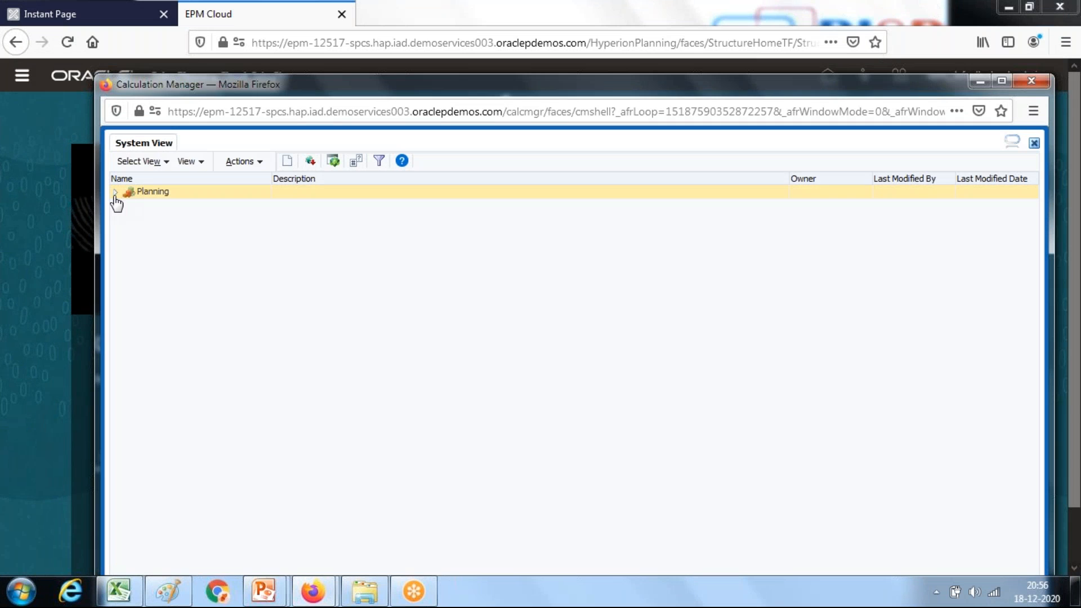
pyautogui.click(115, 191)
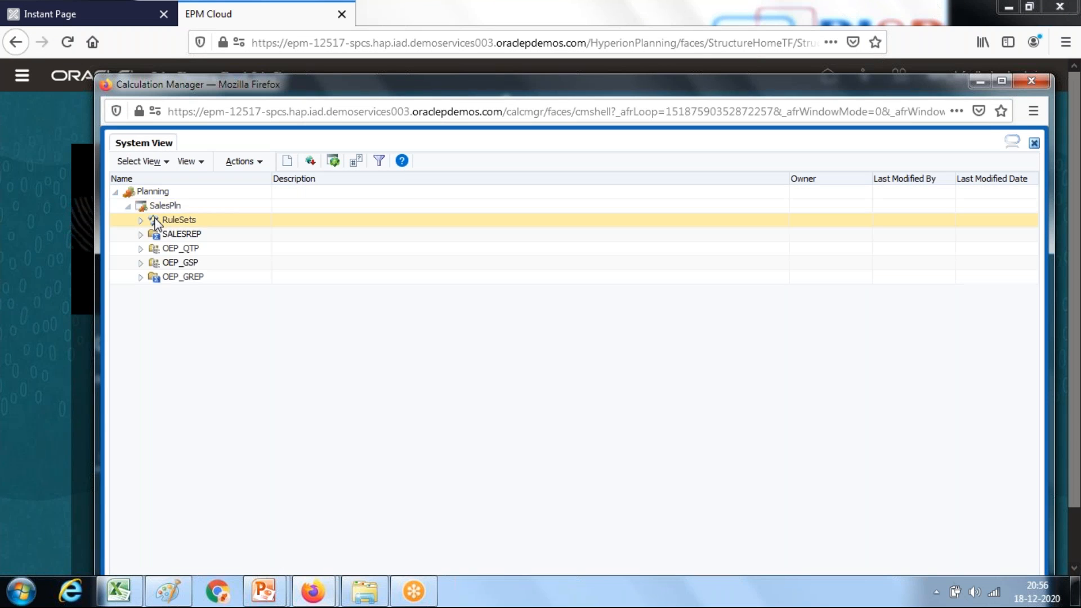
pyautogui.click(180, 263)
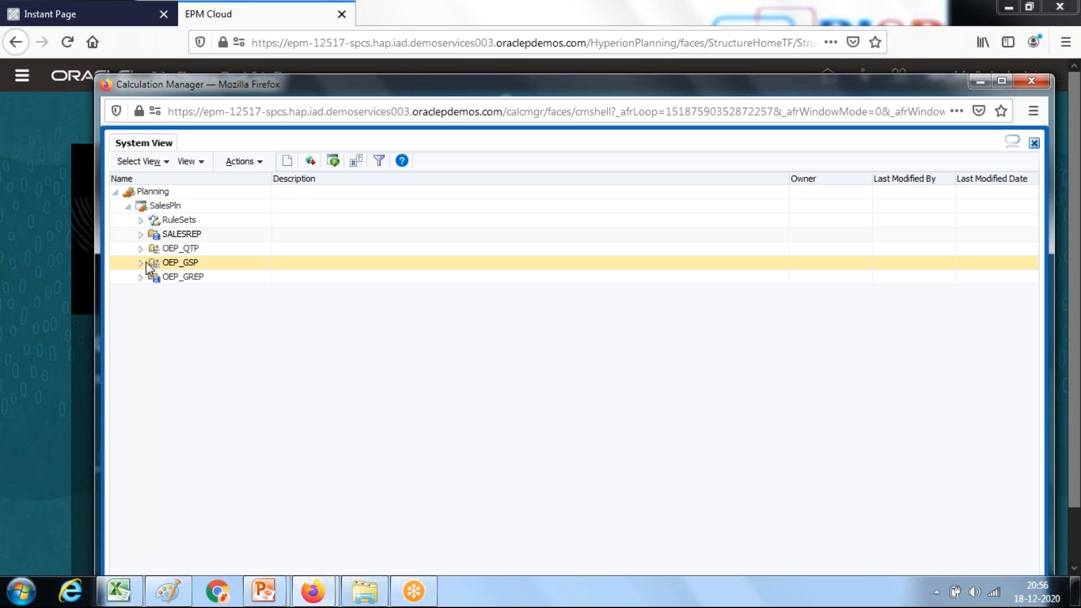
pyautogui.click(140, 263)
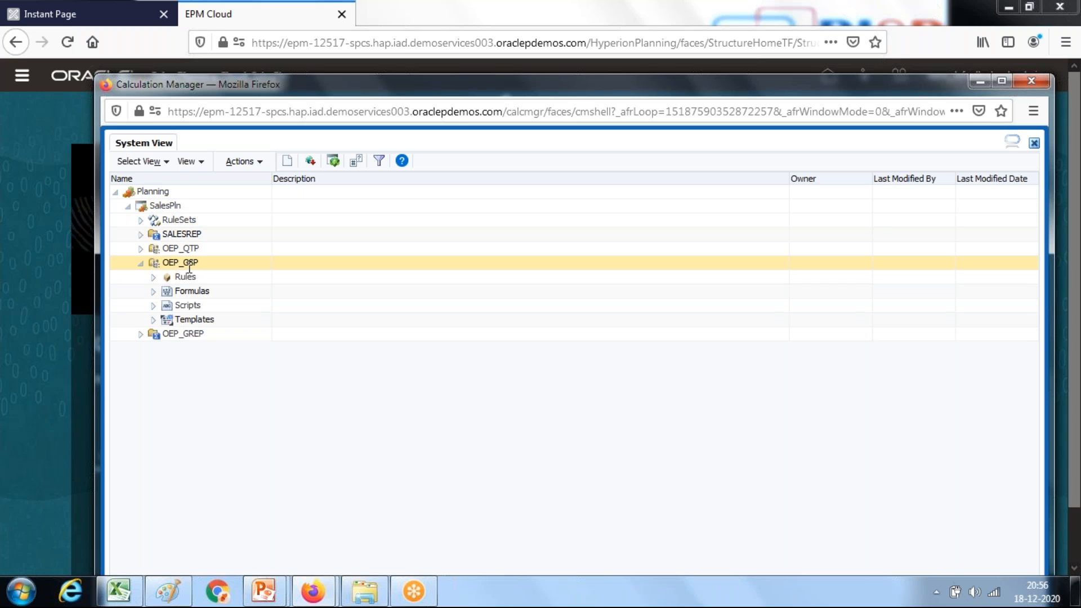
pyautogui.rightClick(185, 277)
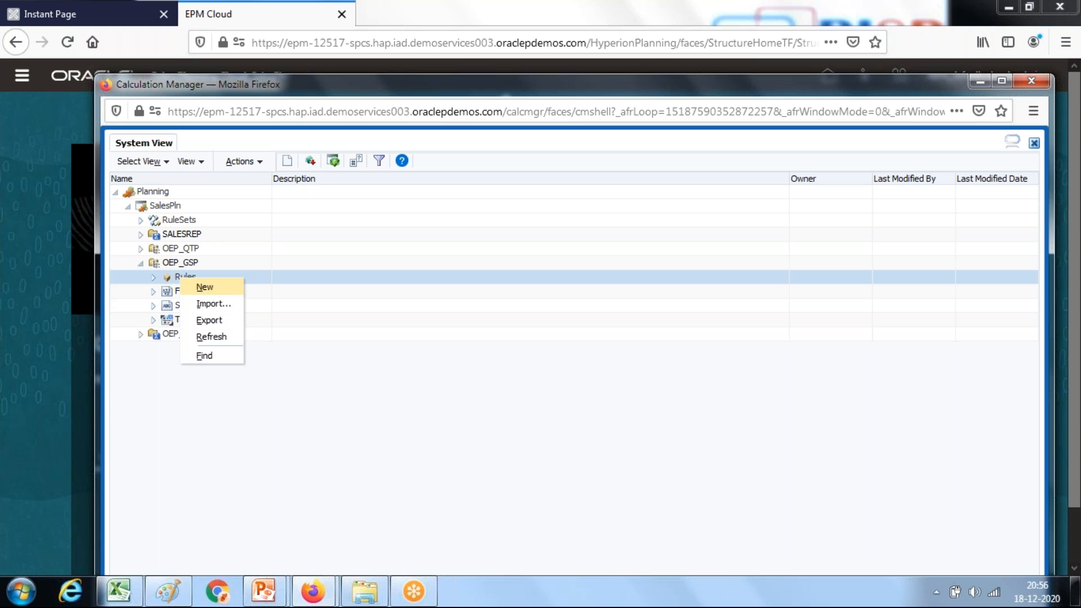
# Step: Create a new Groovy Script rule named GroovyTest1 in the OEP_GSP cube
pyautogui.click(203, 287)
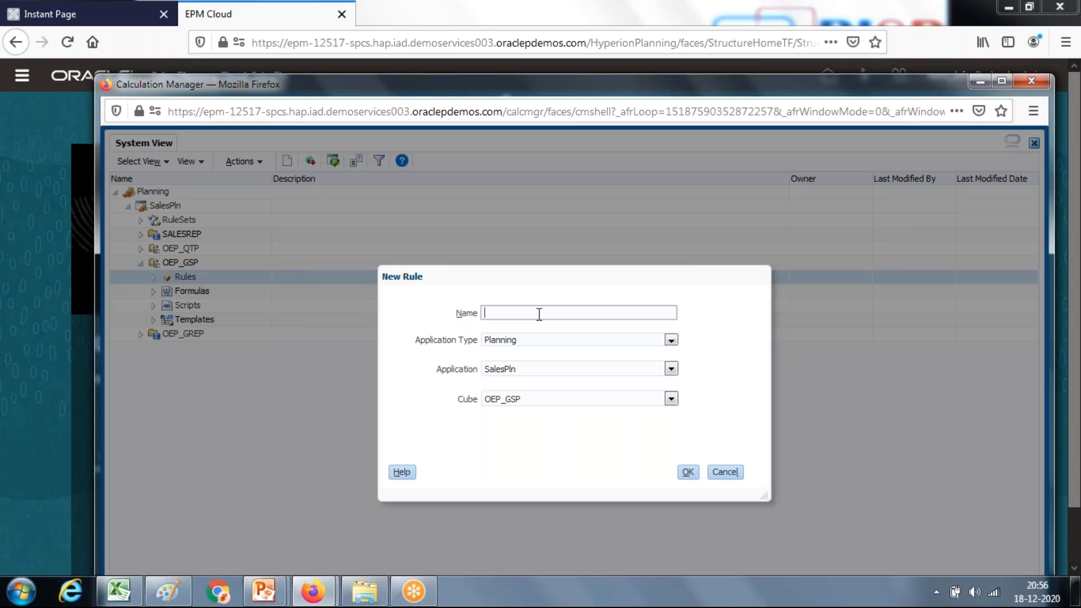
pyautogui.write('GroovyTest1')
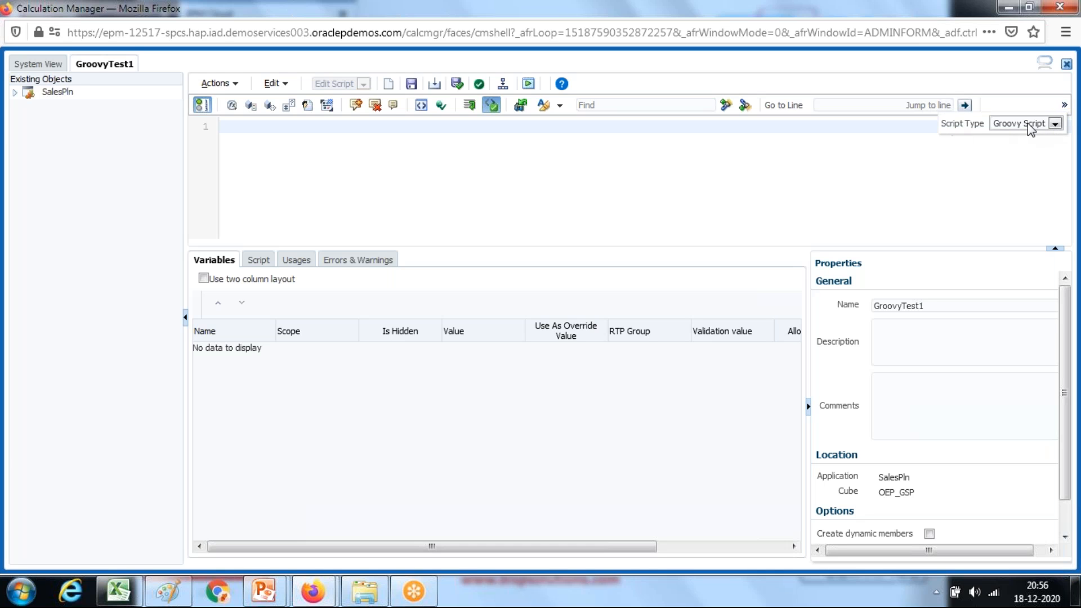
pyautogui.moveTo(492, 144)
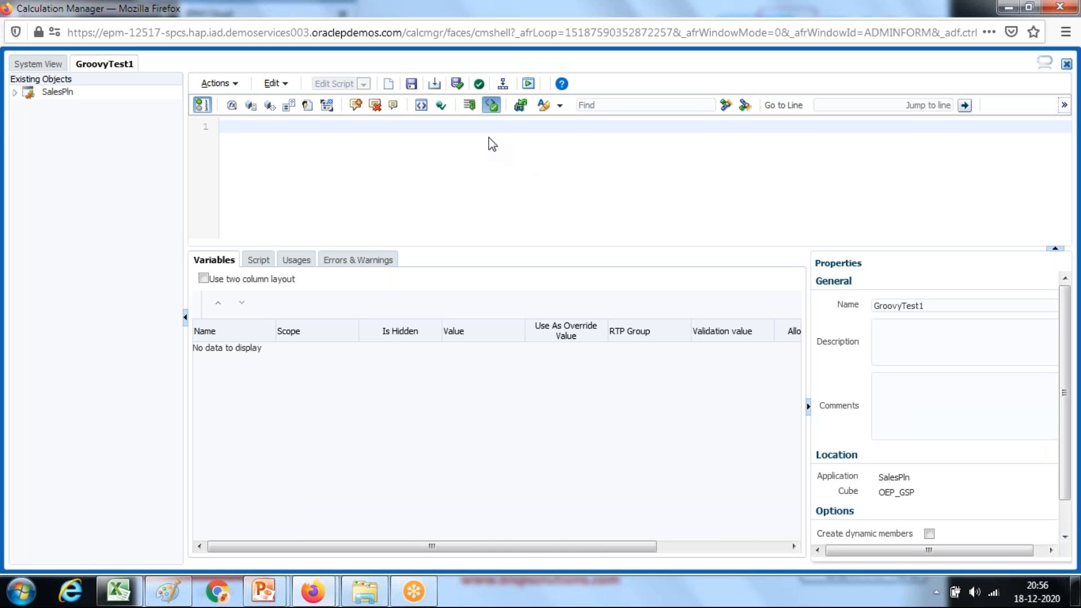
pyautogui.moveTo(326, 109)
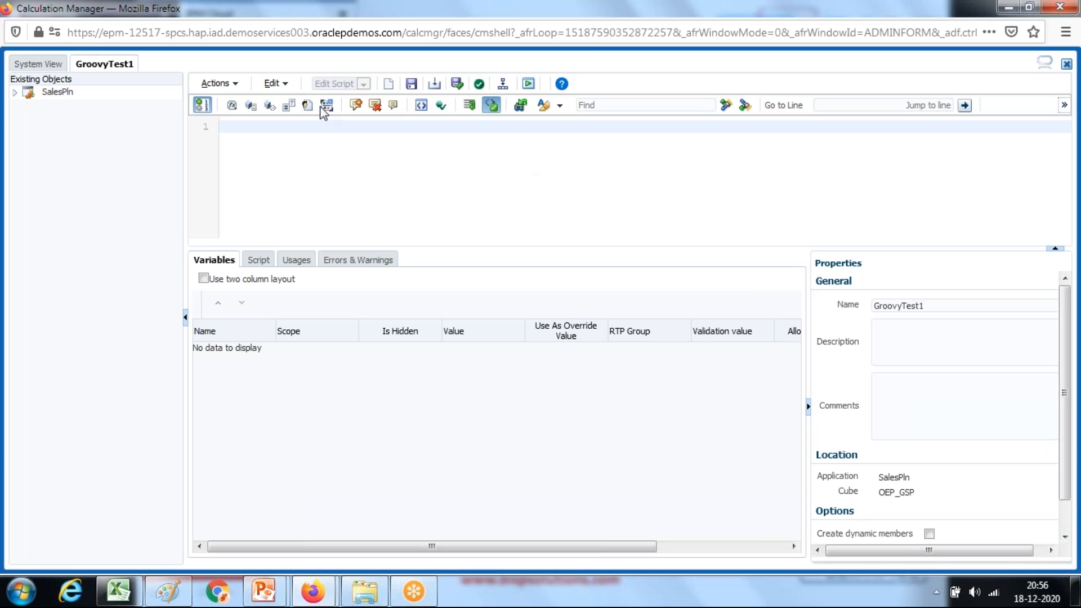
# Step: Write the script line println("Hello World") in the GroovyTest1 editor
pyautogui.write('prinl')
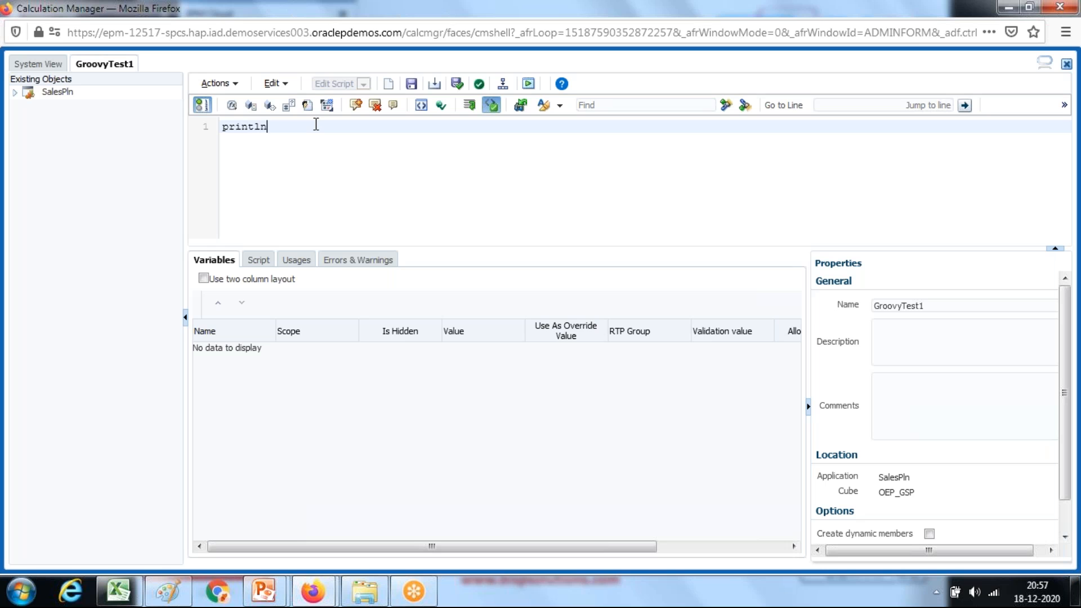
pyautogui.write('("")')
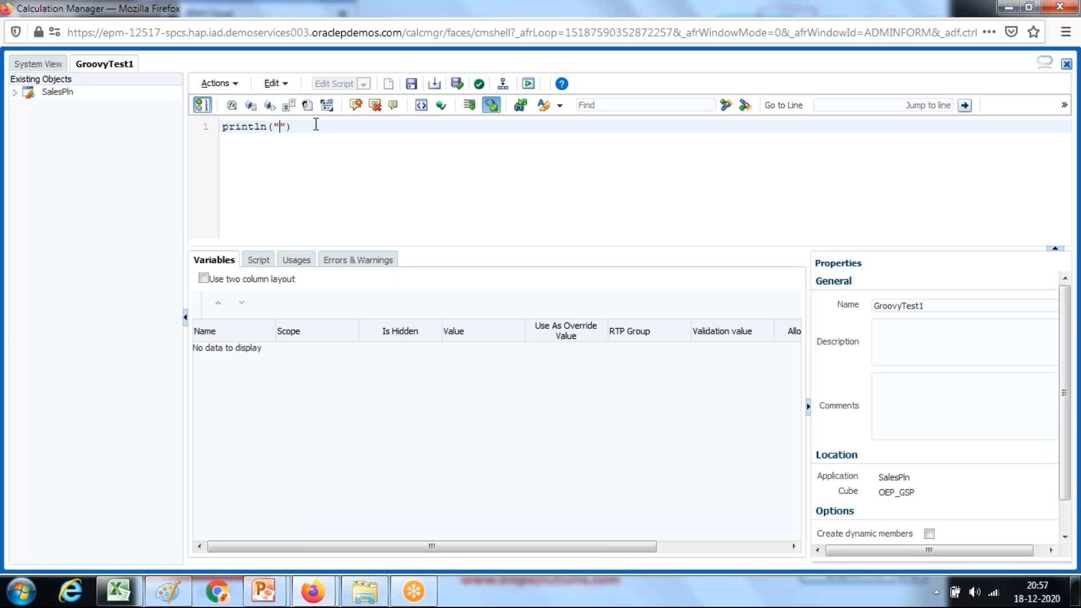
pyautogui.write('Hello World')
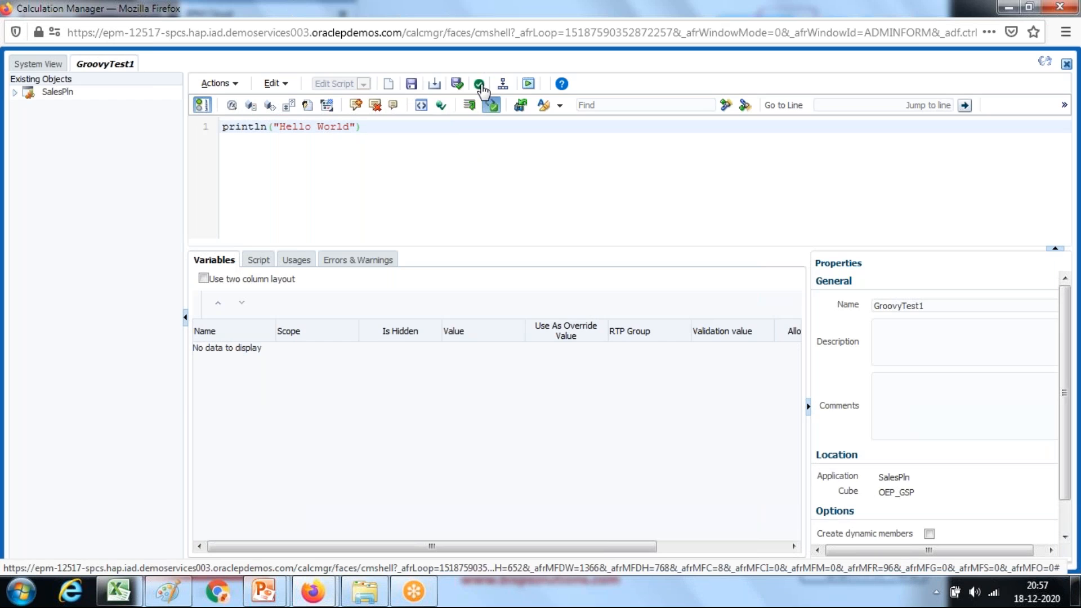
# Step: Save, validate and deploy GroovyTest1, confirming each success message
pyautogui.click(479, 83)
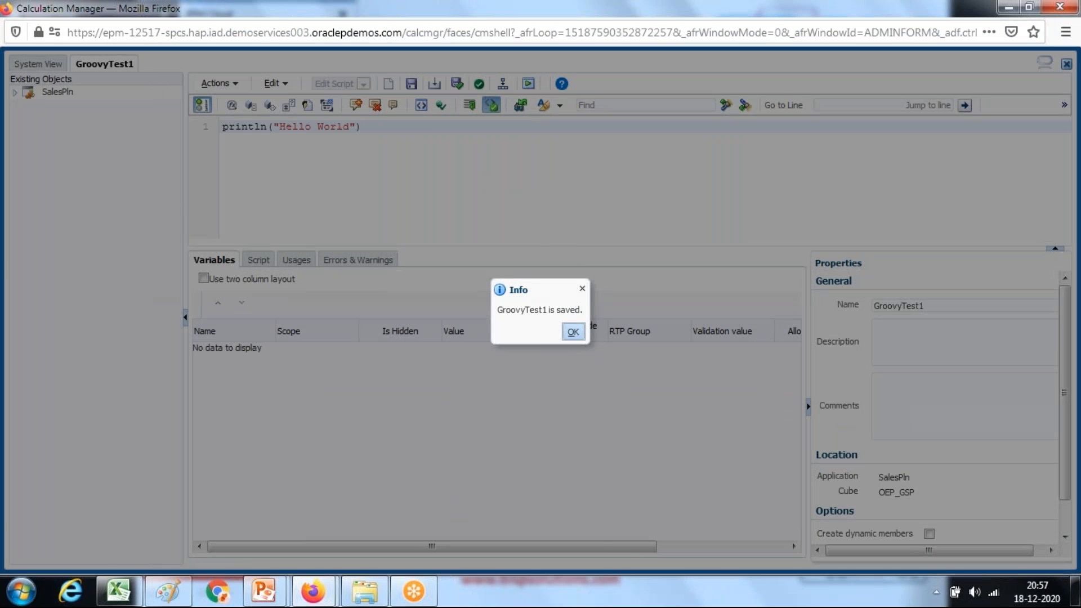
pyautogui.click(573, 331)
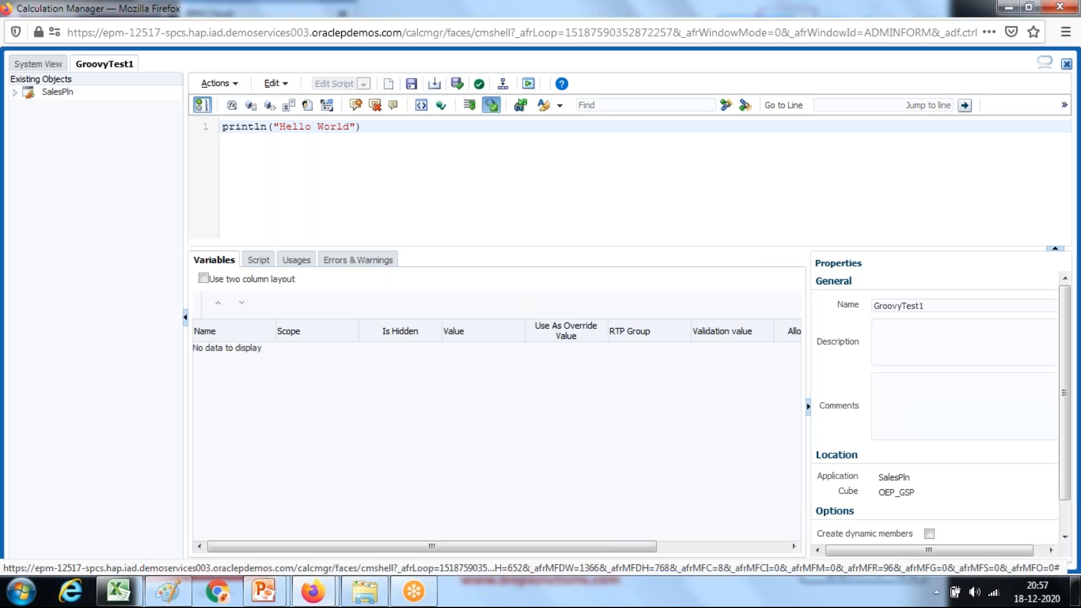
pyautogui.click(479, 84)
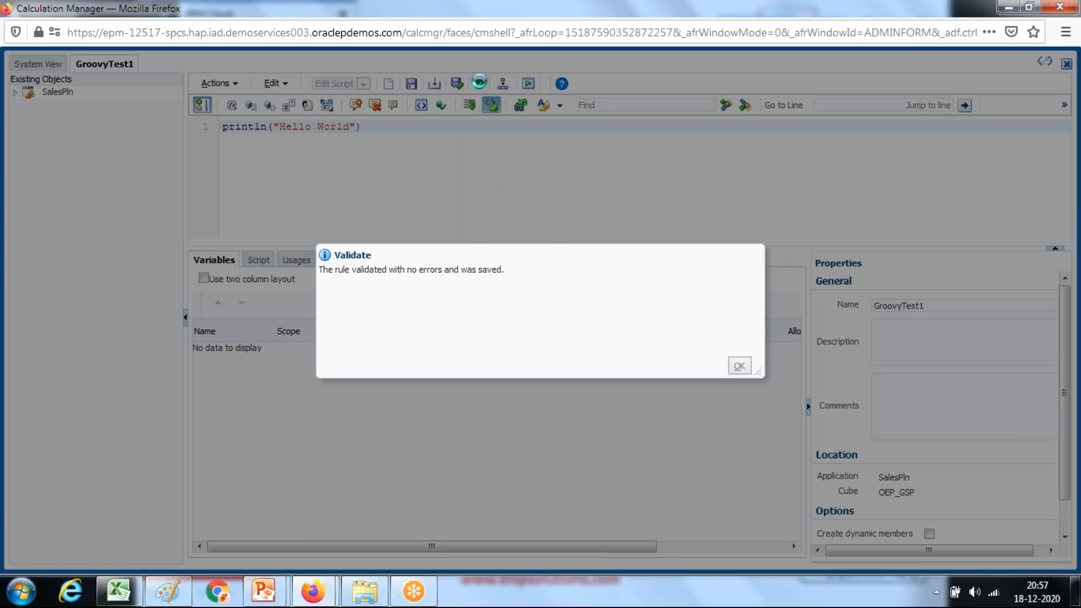
pyautogui.click(738, 364)
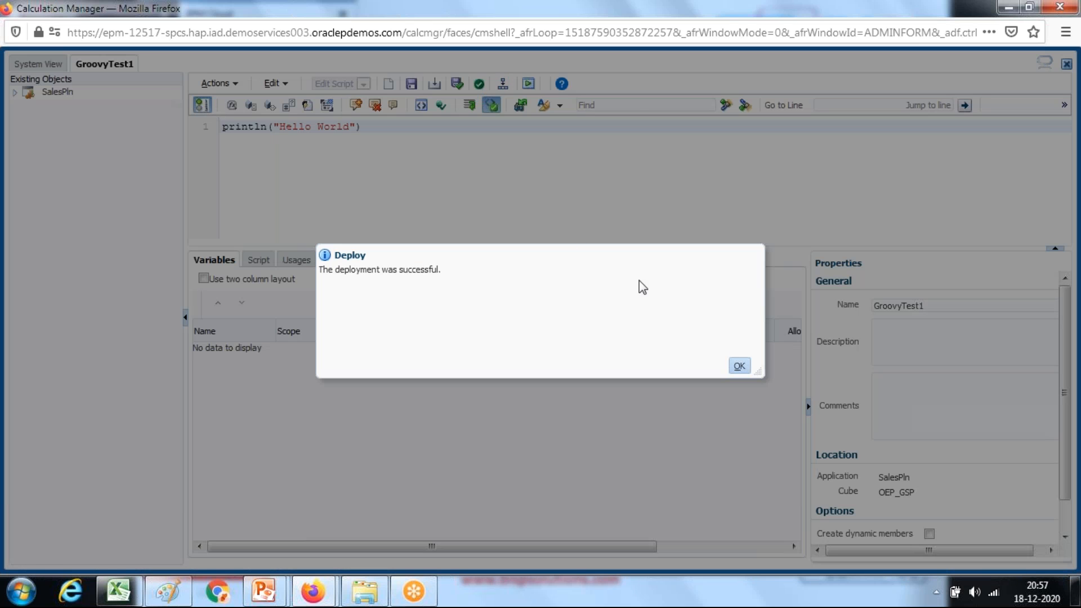
pyautogui.click(738, 365)
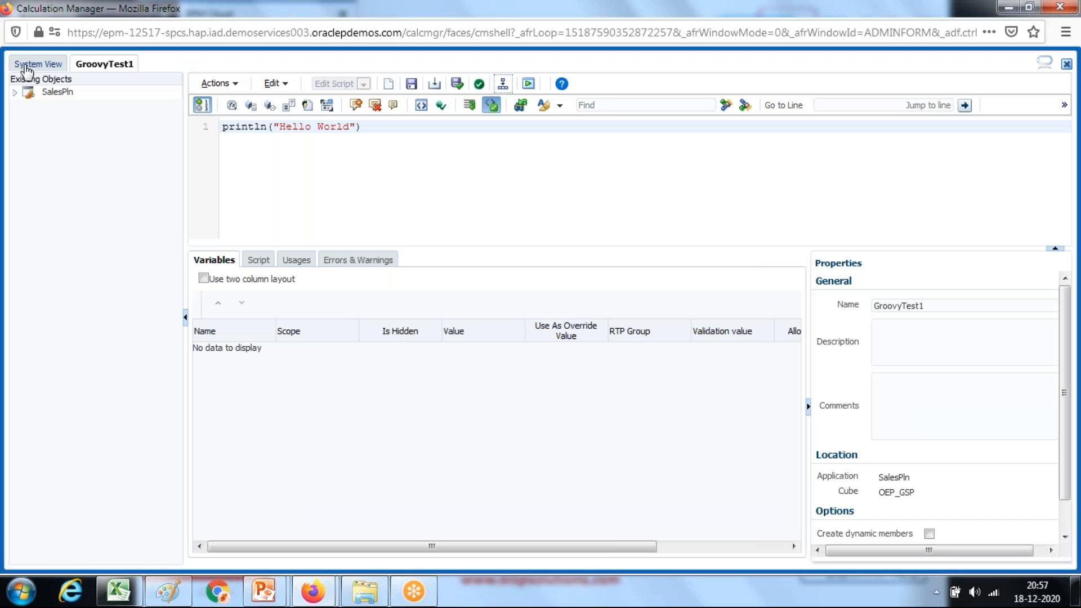
# Step: Switch from System View to Deployment View and expand Planning > SalesPln
pyautogui.click(39, 63)
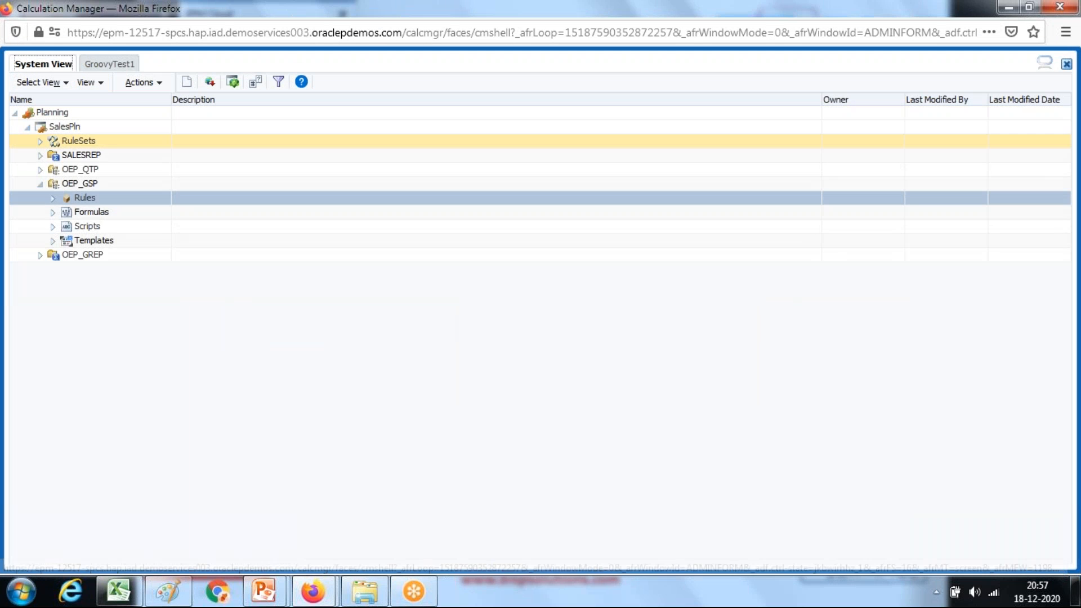
pyautogui.click(53, 198)
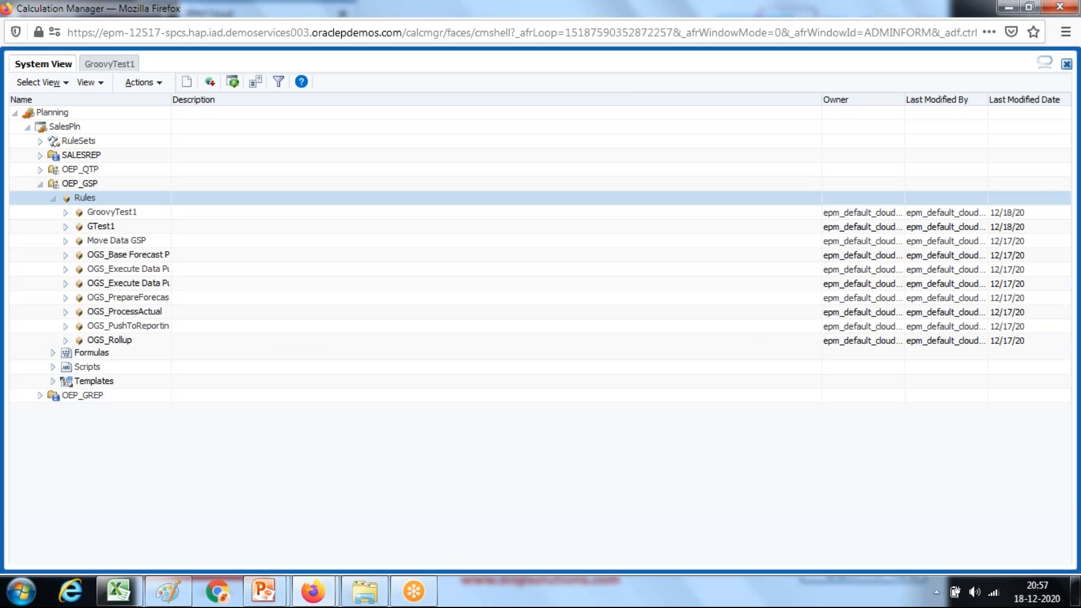
pyautogui.click(38, 82)
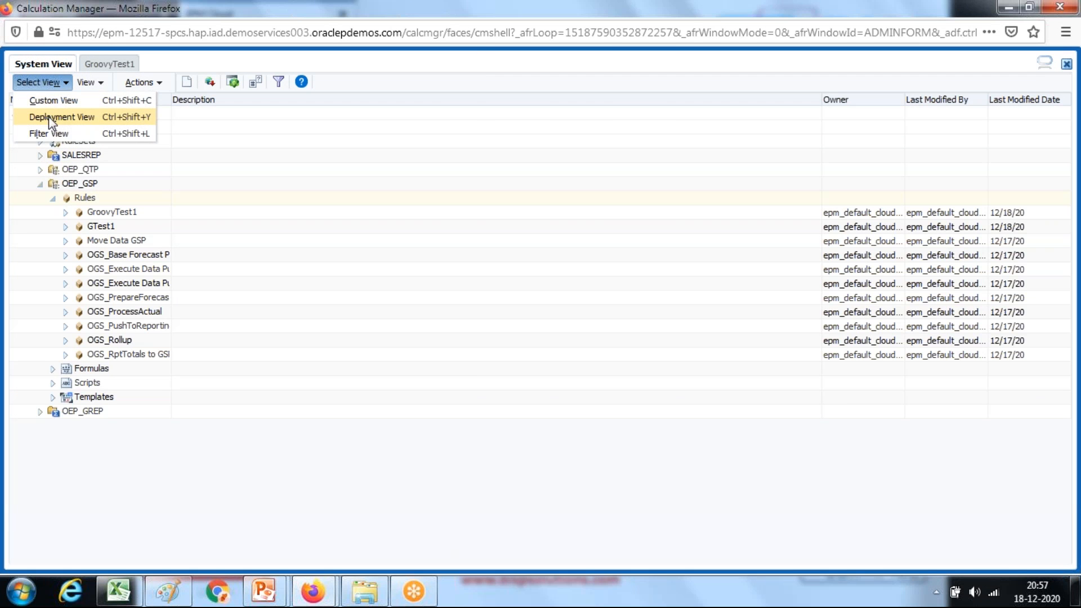
pyautogui.click(60, 116)
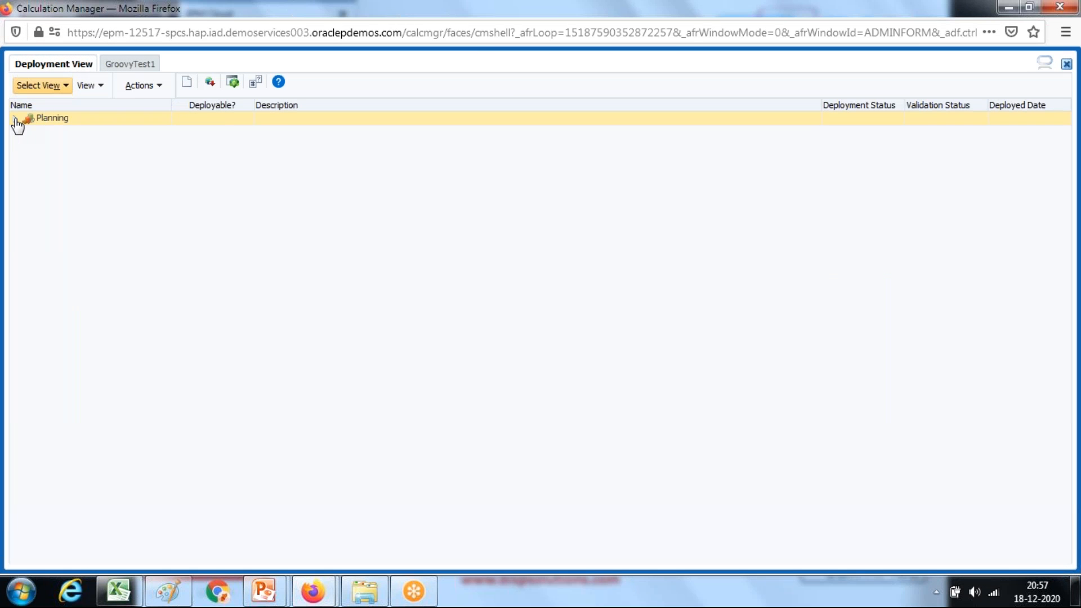
pyautogui.click(14, 118)
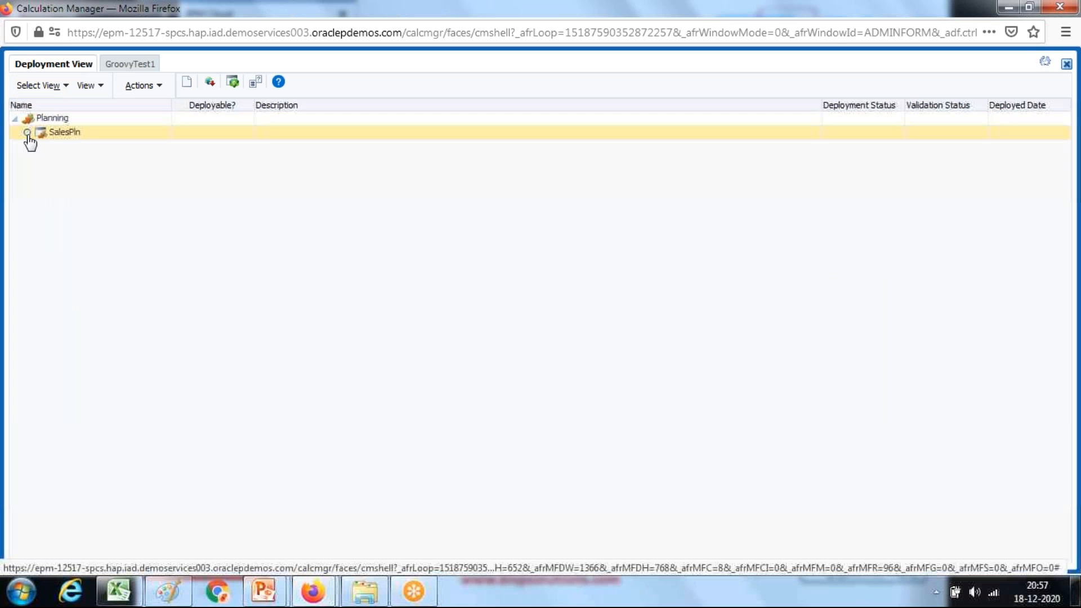
pyautogui.click(27, 132)
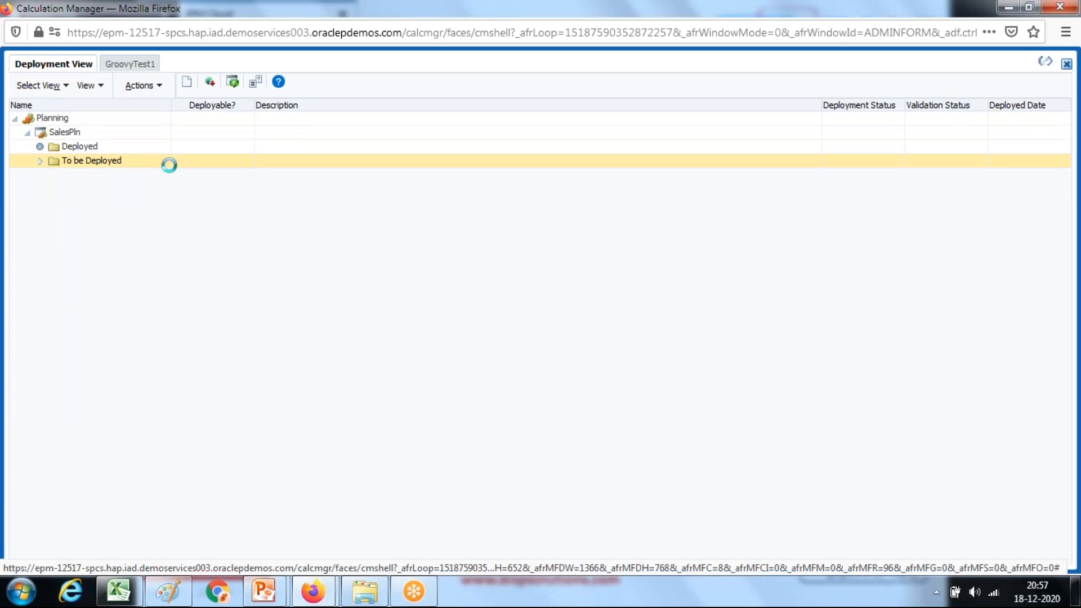
# Step: Expand the Deployed folder and locate GroovyTest1 among SalesPln's deployed rules
pyautogui.click(39, 145)
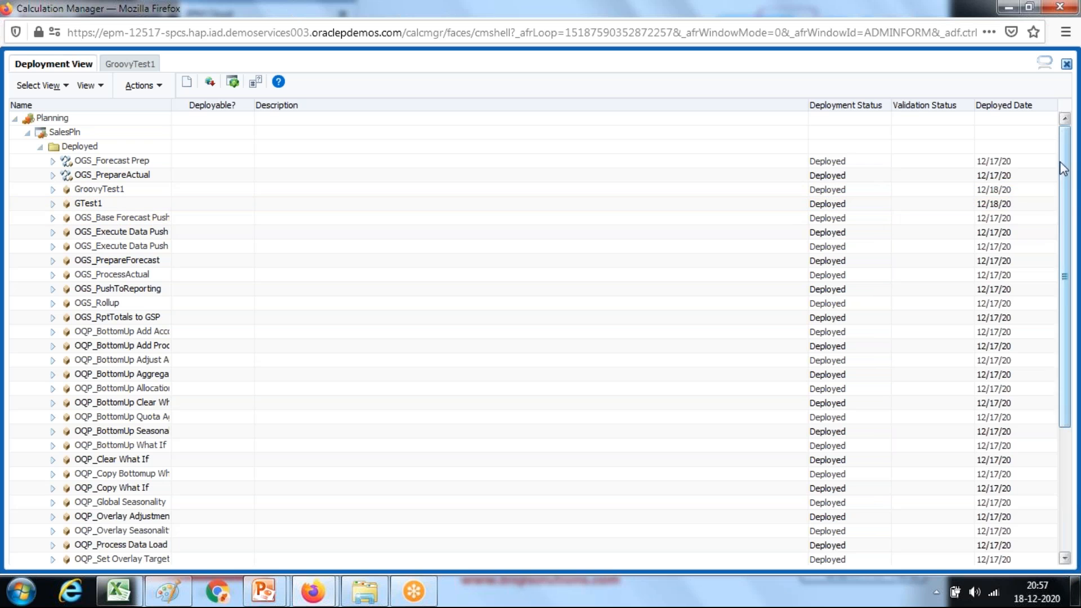
pyautogui.scroll(-3)
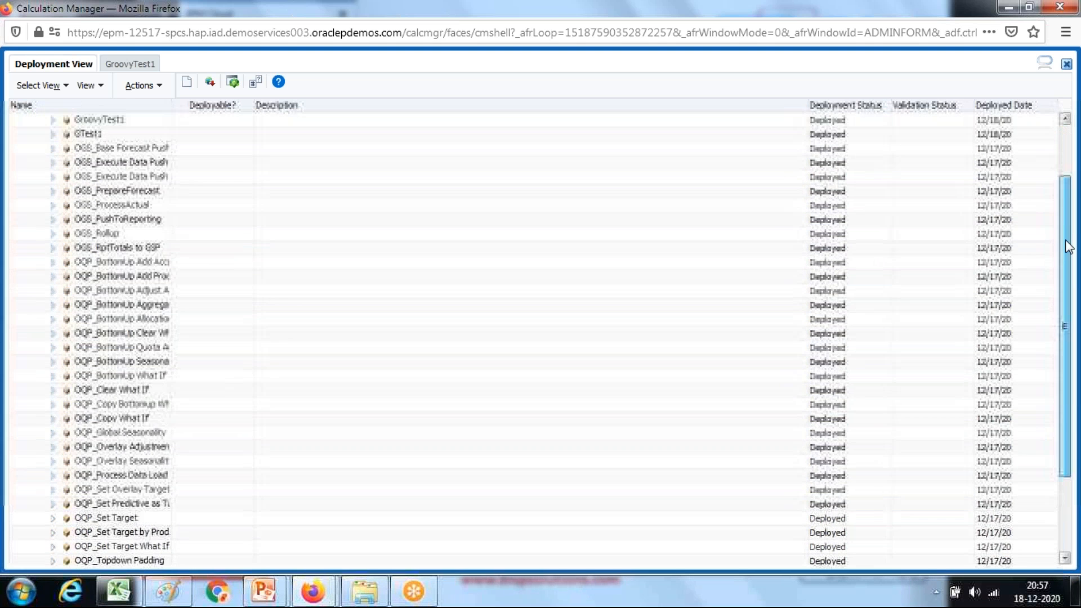
pyautogui.scroll(-3)
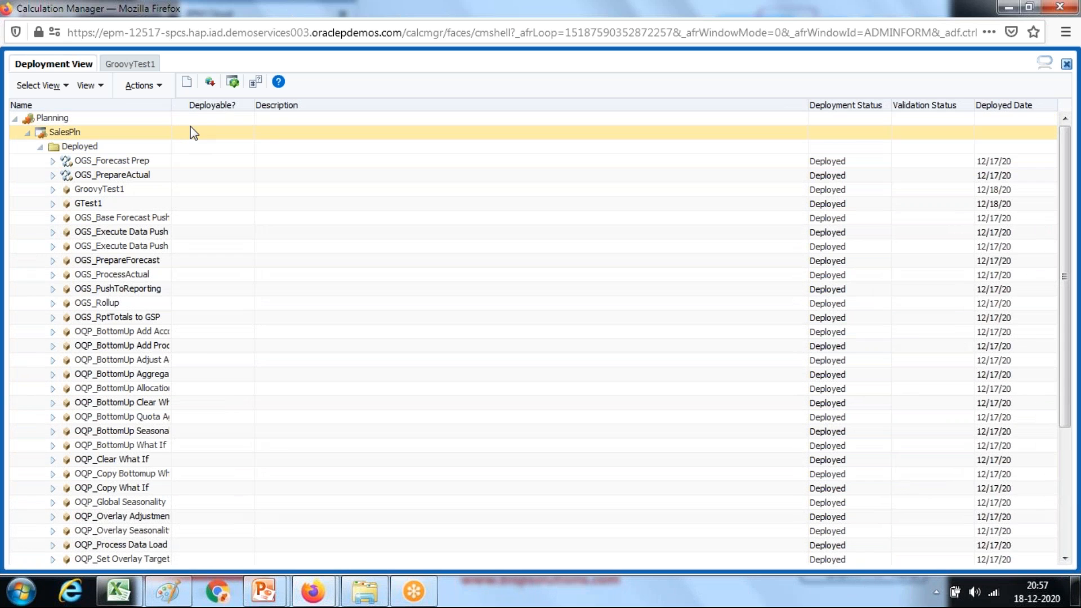
pyautogui.click(99, 189)
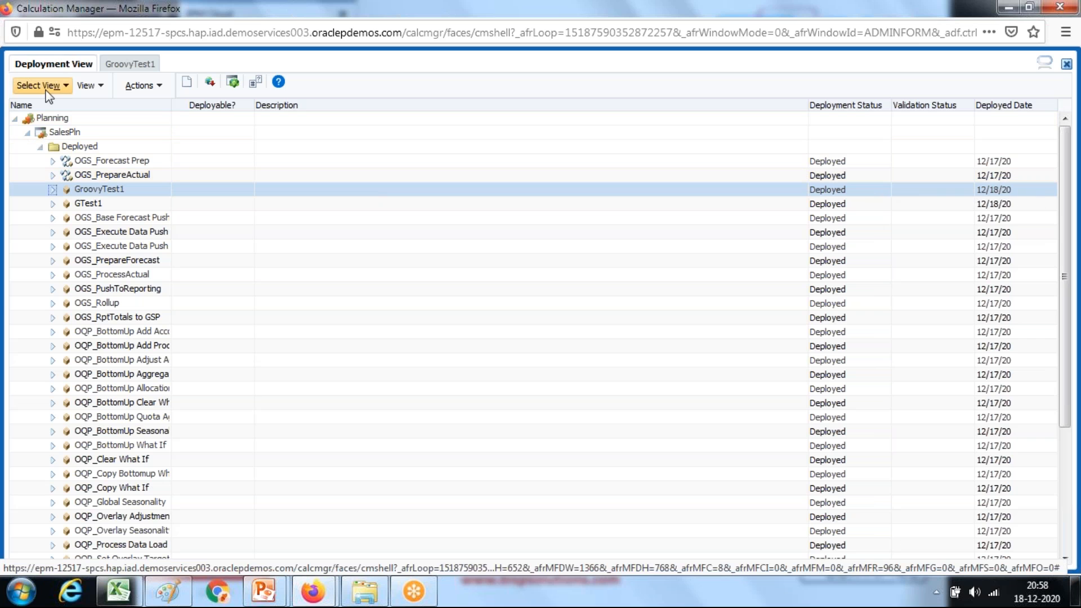
pyautogui.click(79, 147)
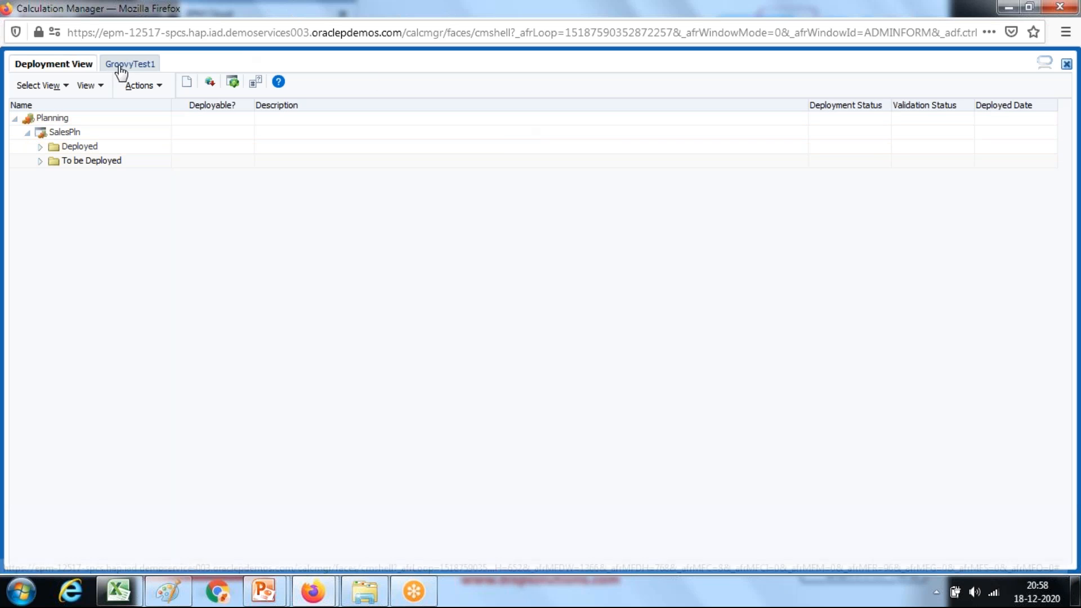
# Step: Launch the GroovyTest1 rule from its editor tab
pyautogui.click(128, 63)
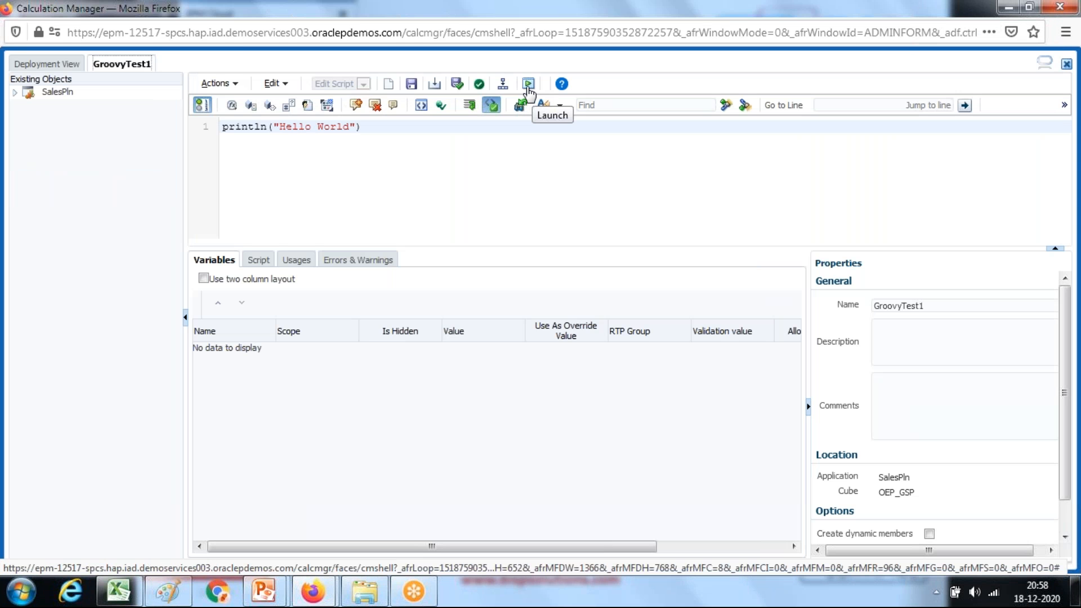
pyautogui.click(528, 83)
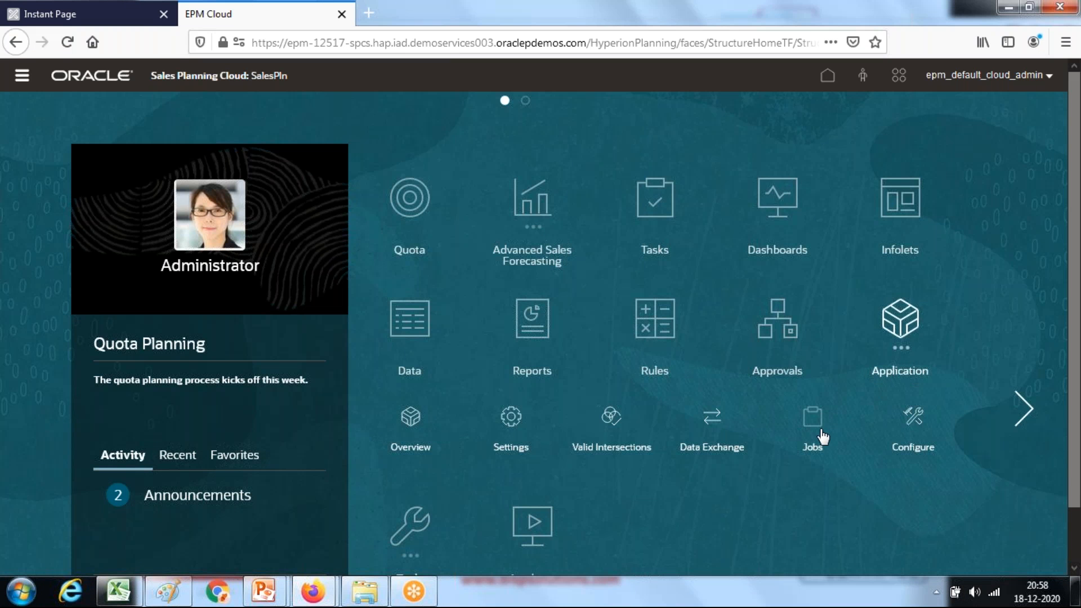
# Step: Review the completed GroovyTest1 job and its execution log on the Jobs page
pyautogui.click(531, 201)
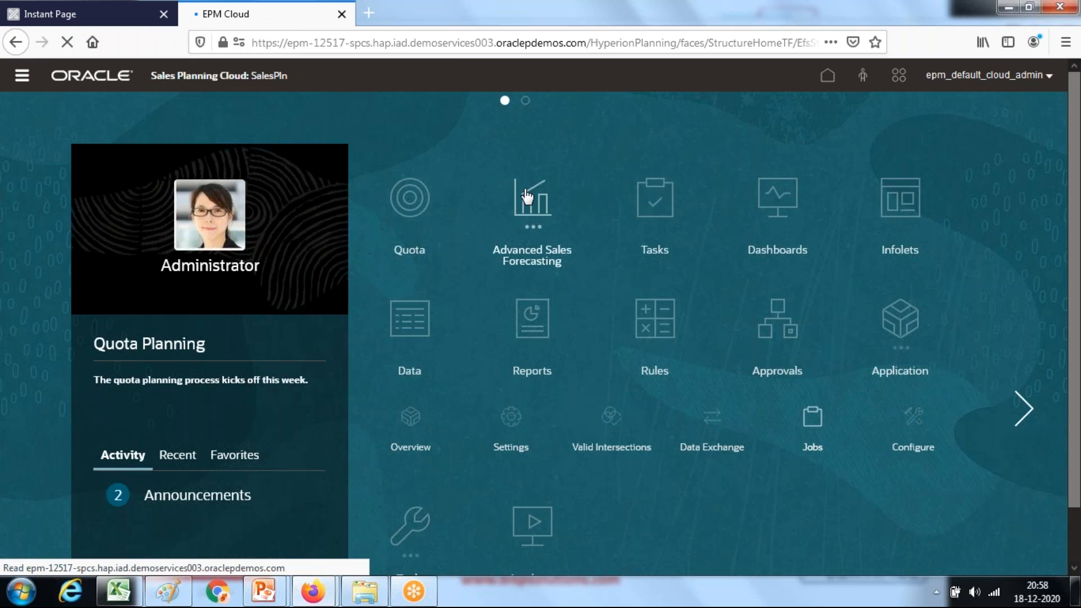
pyautogui.click(811, 417)
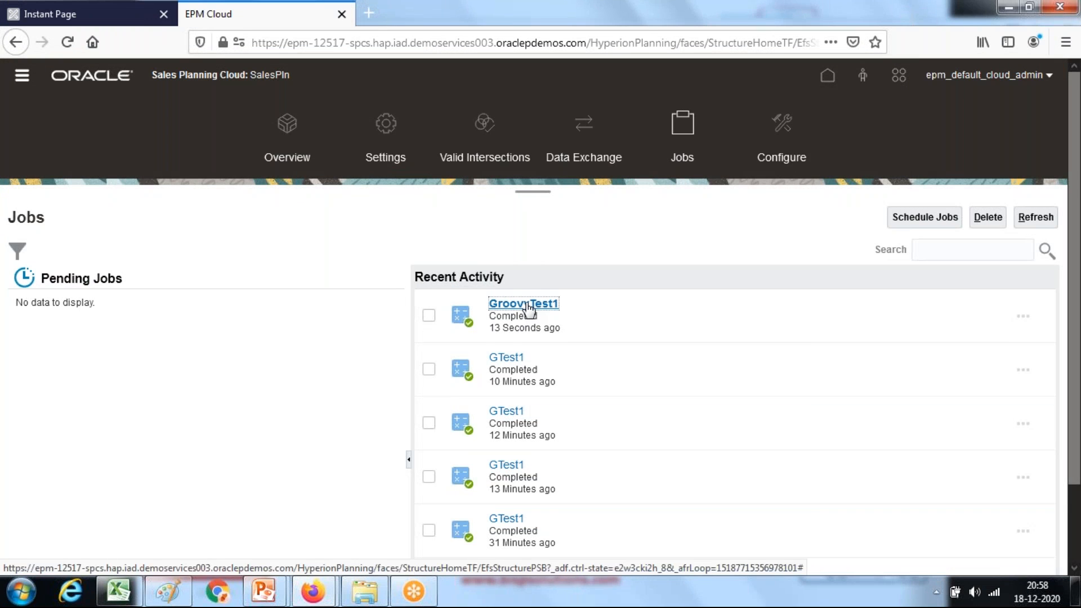
pyautogui.click(523, 303)
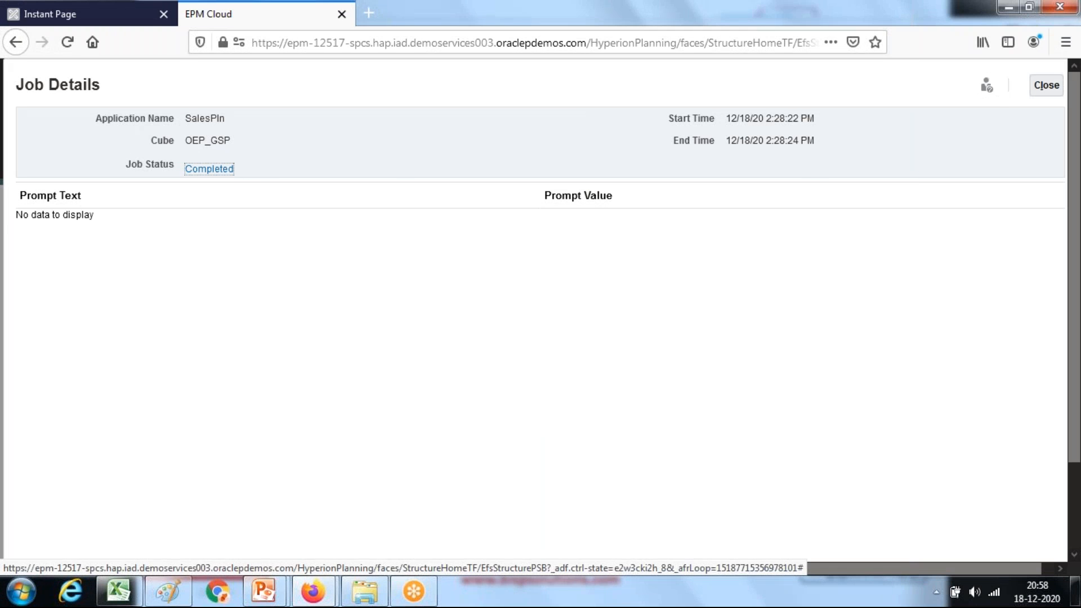
pyautogui.click(209, 168)
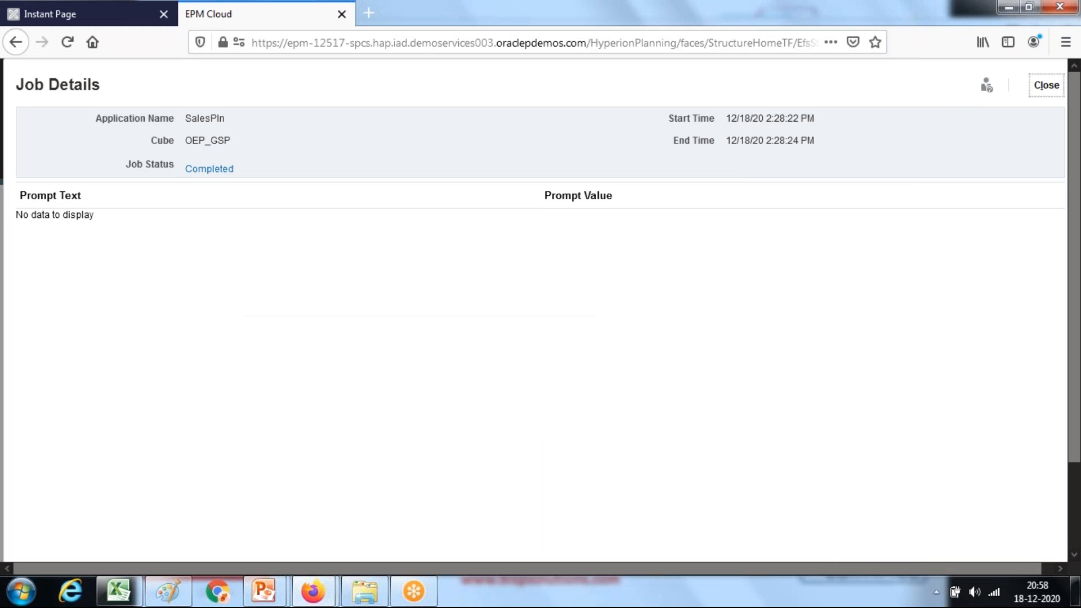
pyautogui.click(1045, 84)
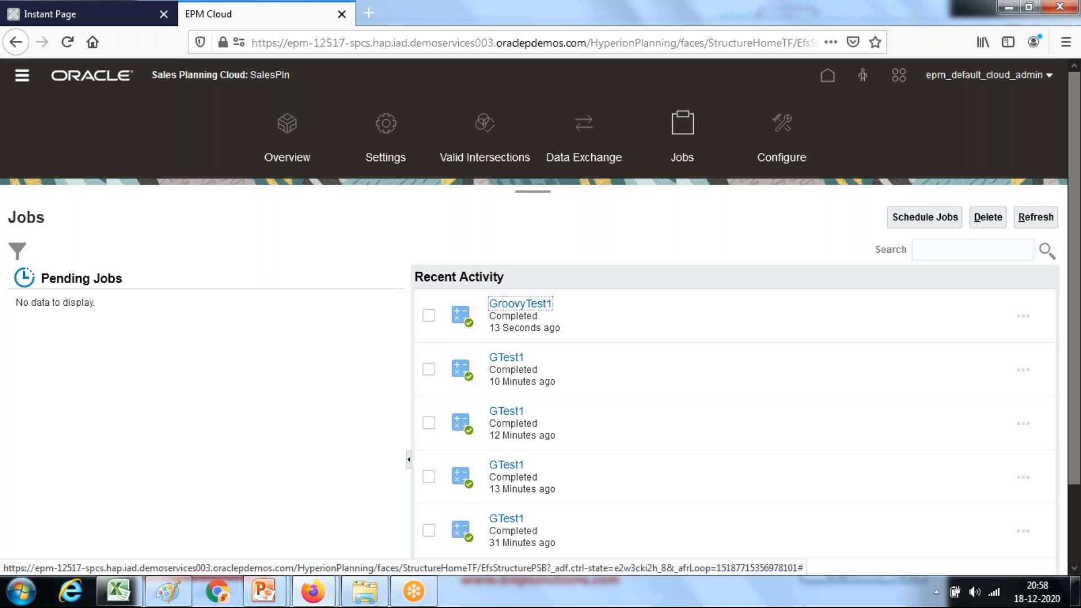
pyautogui.moveTo(333, 551)
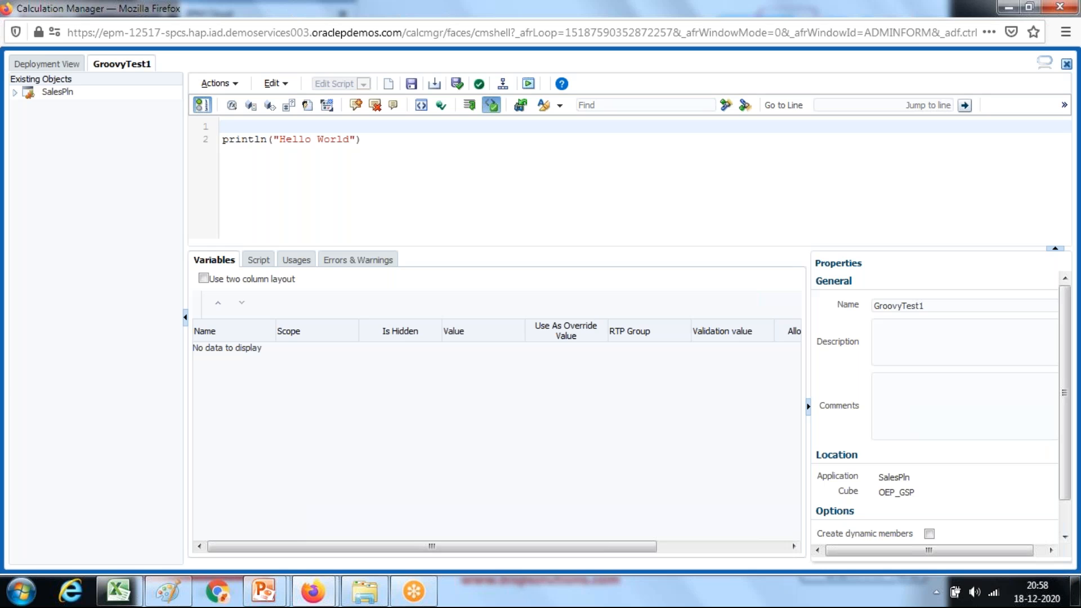
# Step: Define MyName = "Amit", print "Hello World $MyName", and validate the script
pyautogui.write('def M')
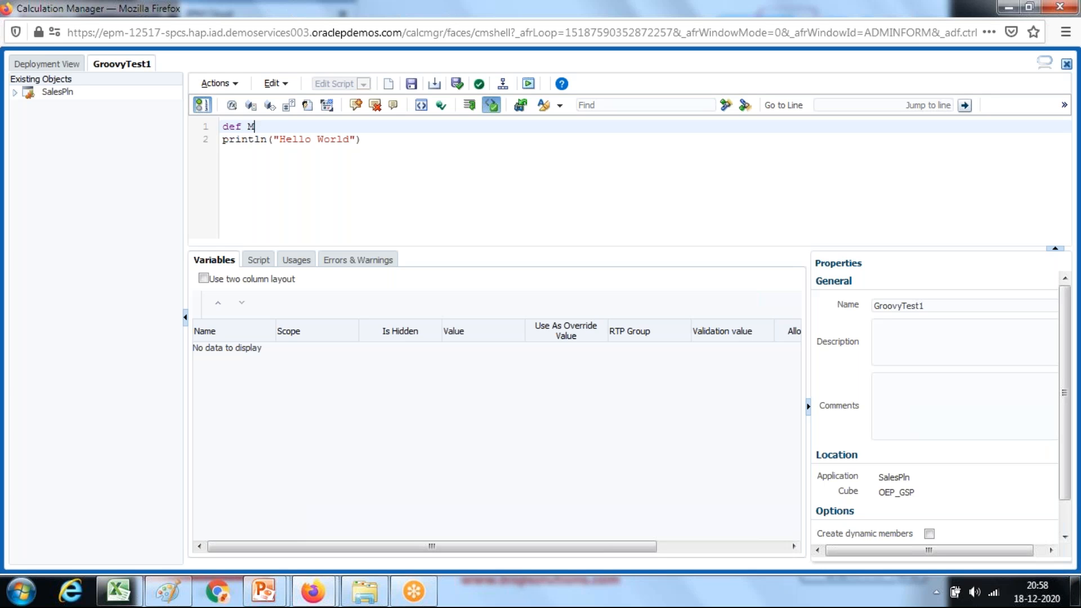
pyautogui.write('yName')
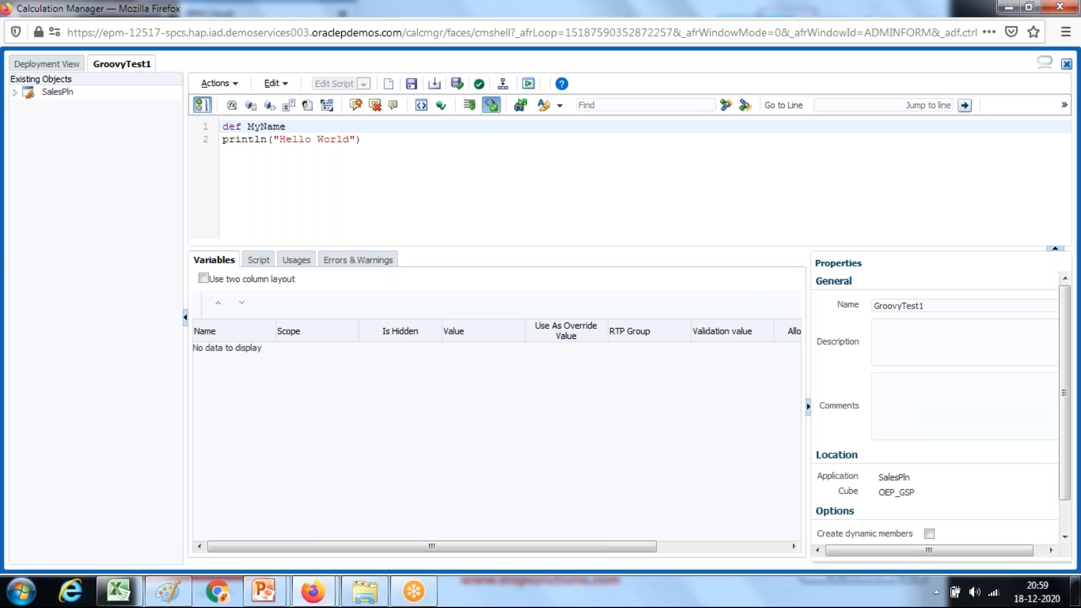
pyautogui.write('= "A"')
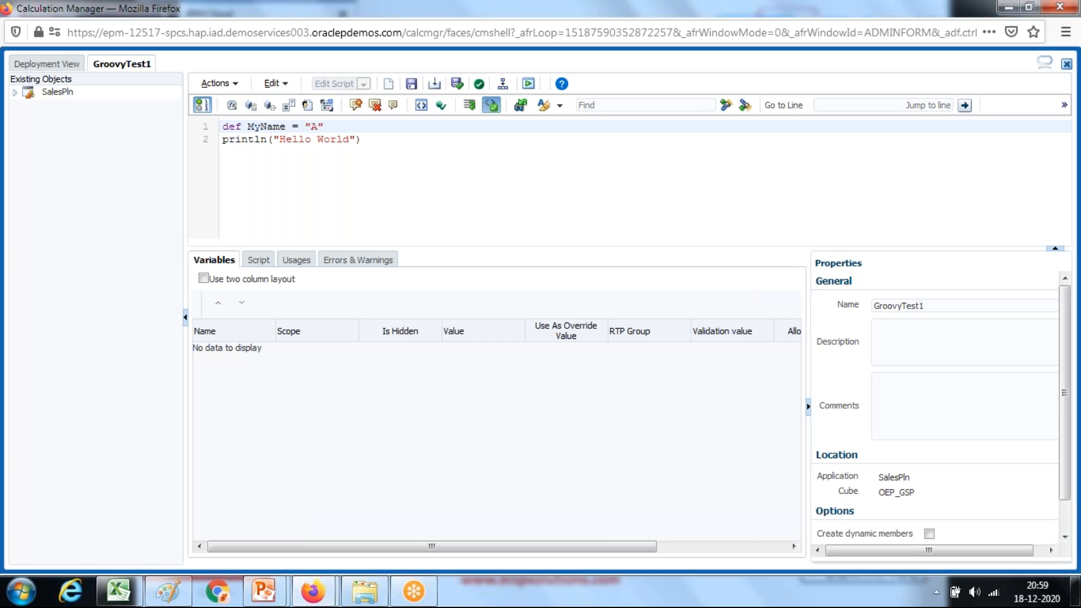
pyautogui.write('mit')
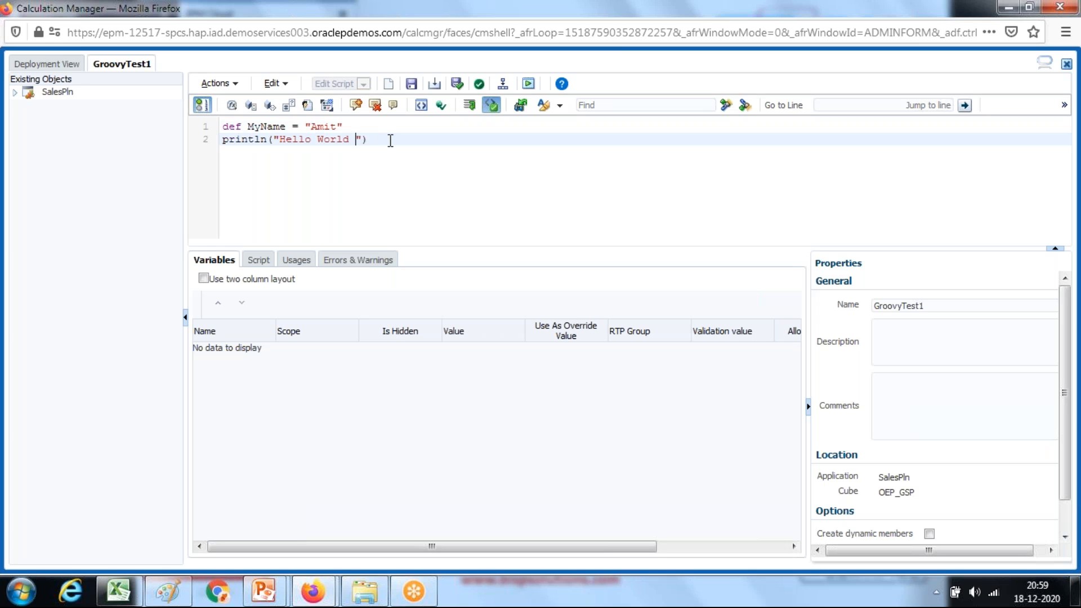
pyautogui.write('$')
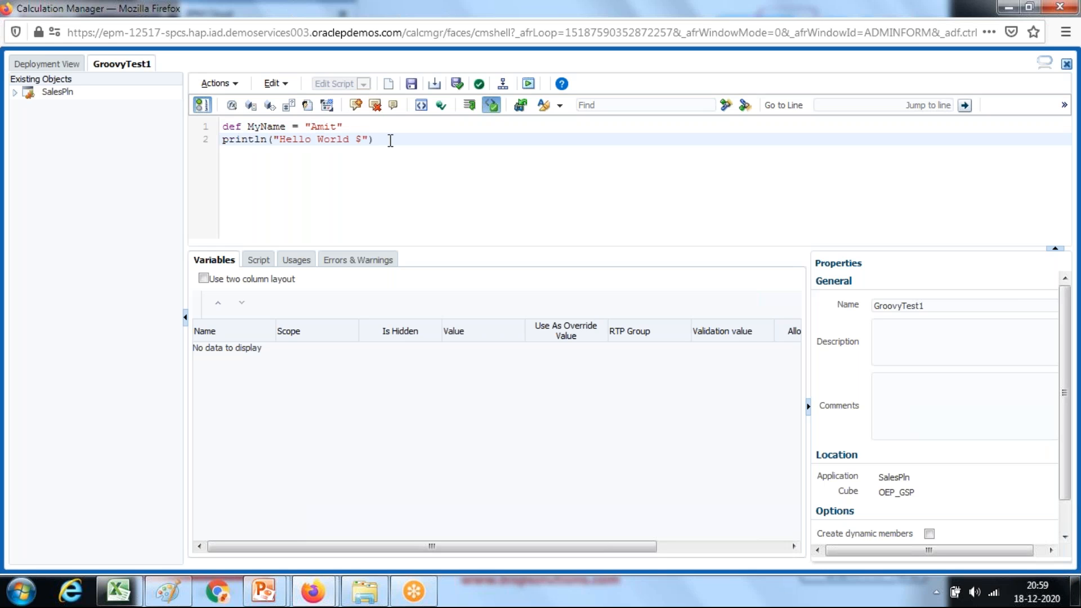
pyautogui.write('MyName')
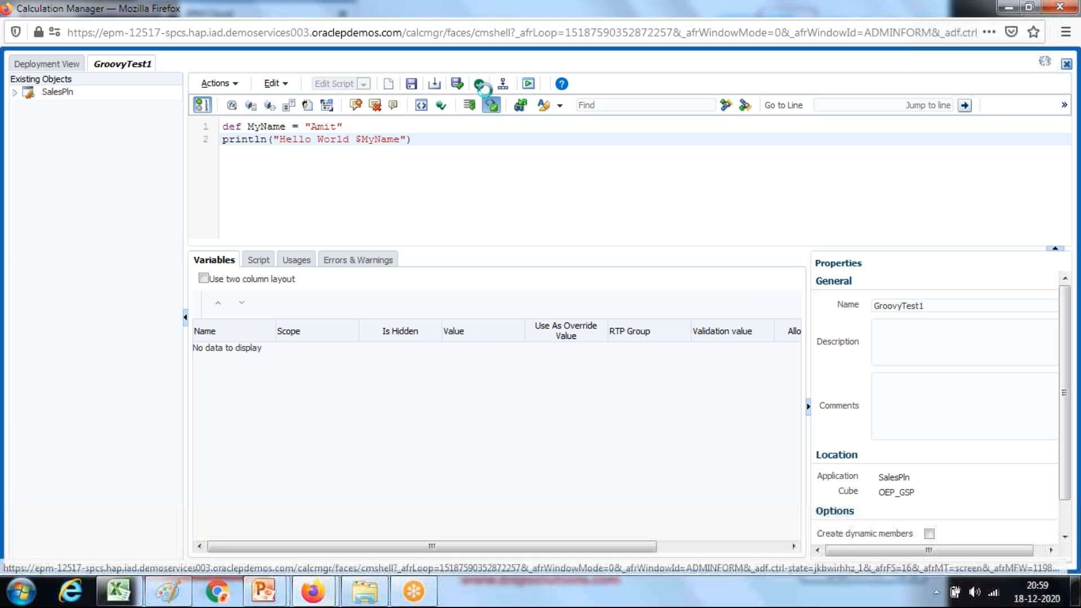
pyautogui.click(412, 82)
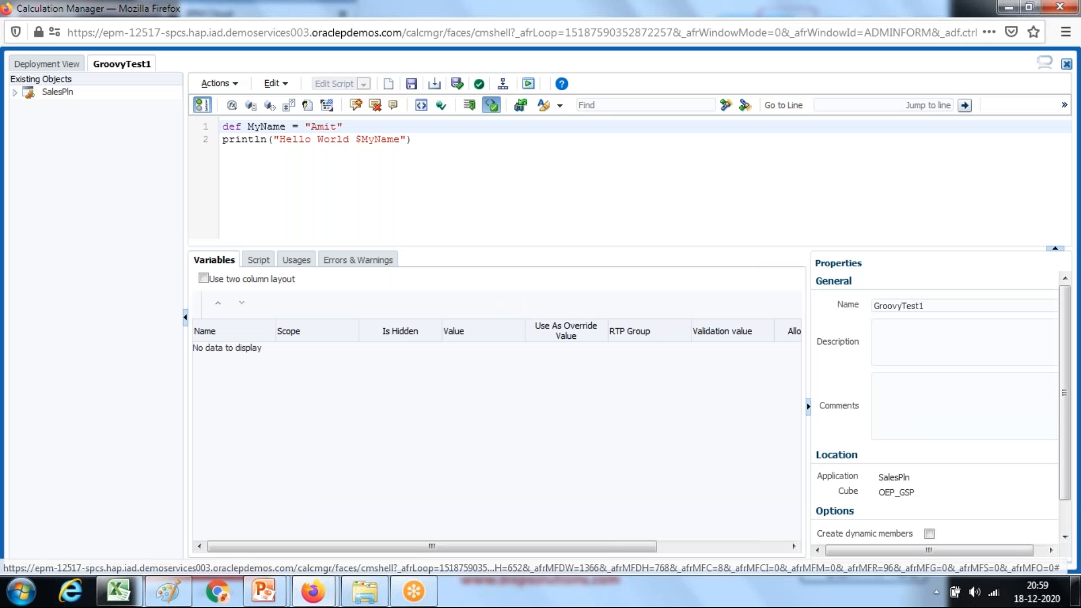
pyautogui.moveTo(491, 105)
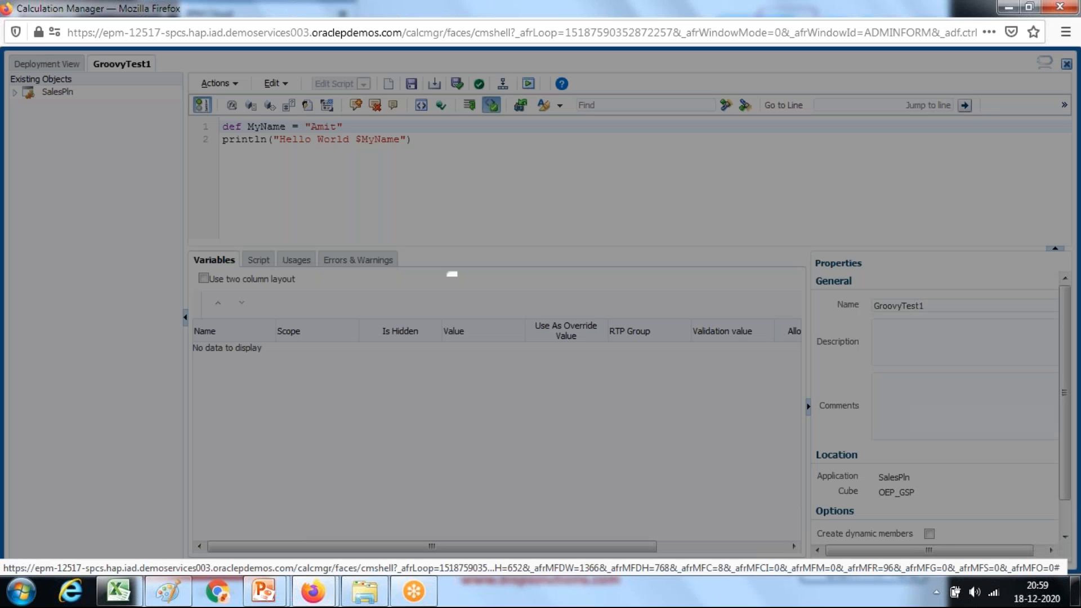
# Step: Deploy the updated GroovyTest1 rule and confirm the deployment success message
pyautogui.click(503, 84)
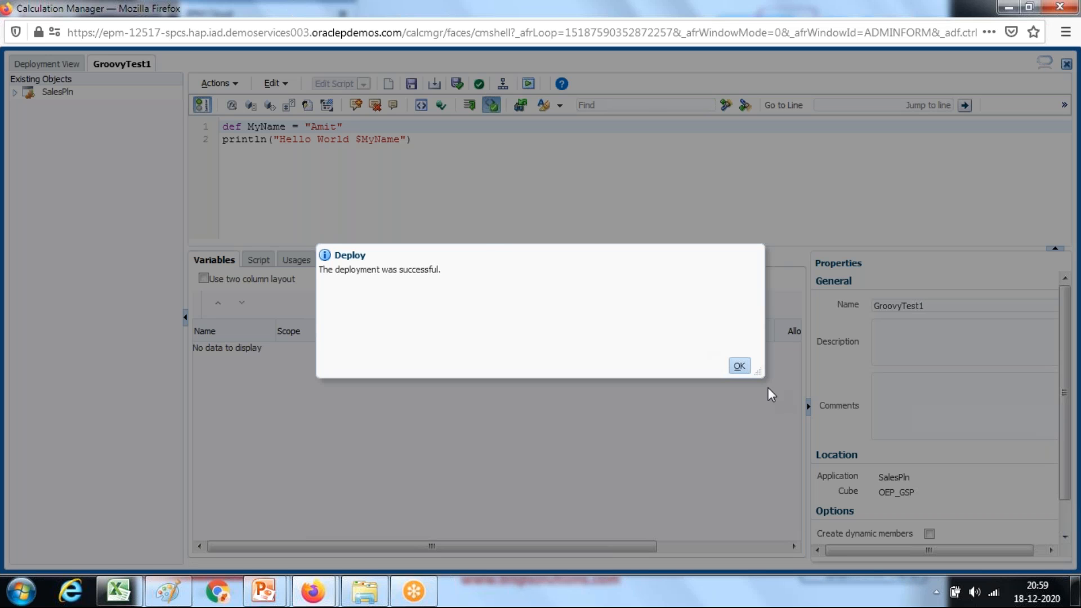
pyautogui.click(738, 365)
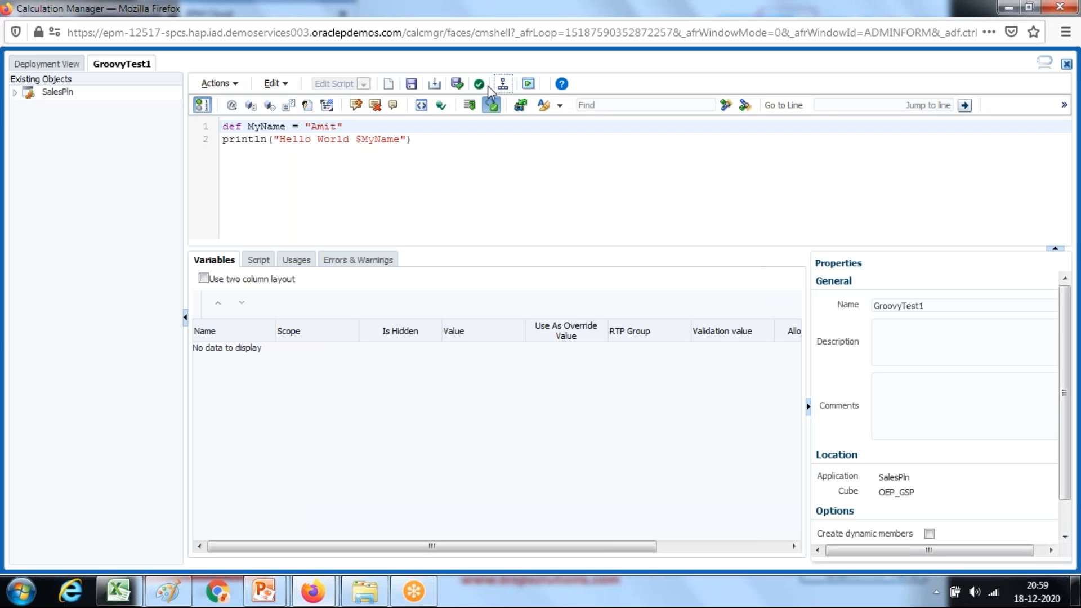
pyautogui.moveTo(527, 85)
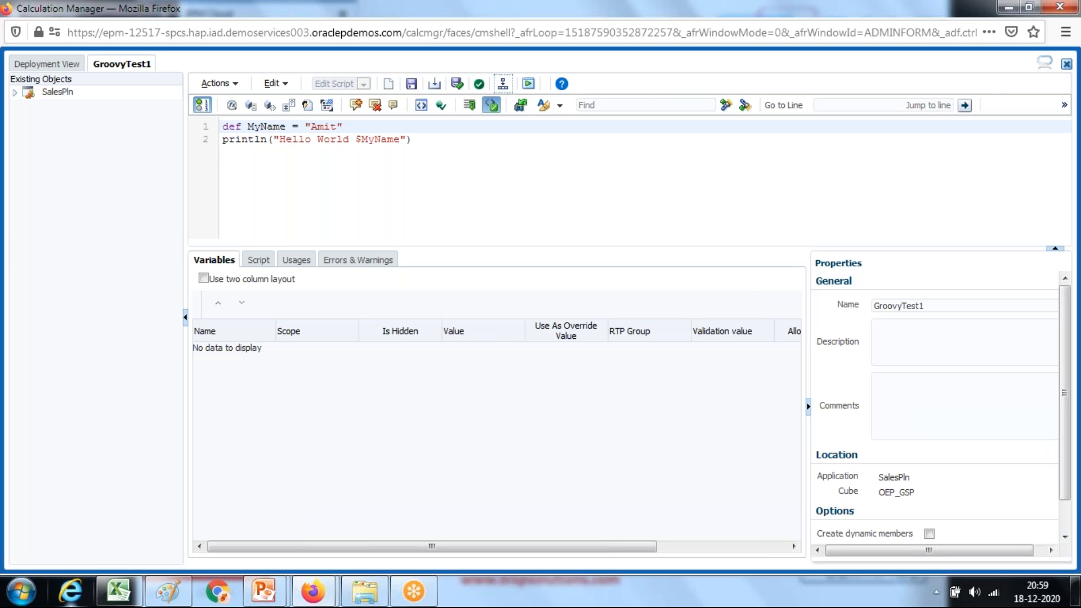
pyautogui.click(117, 591)
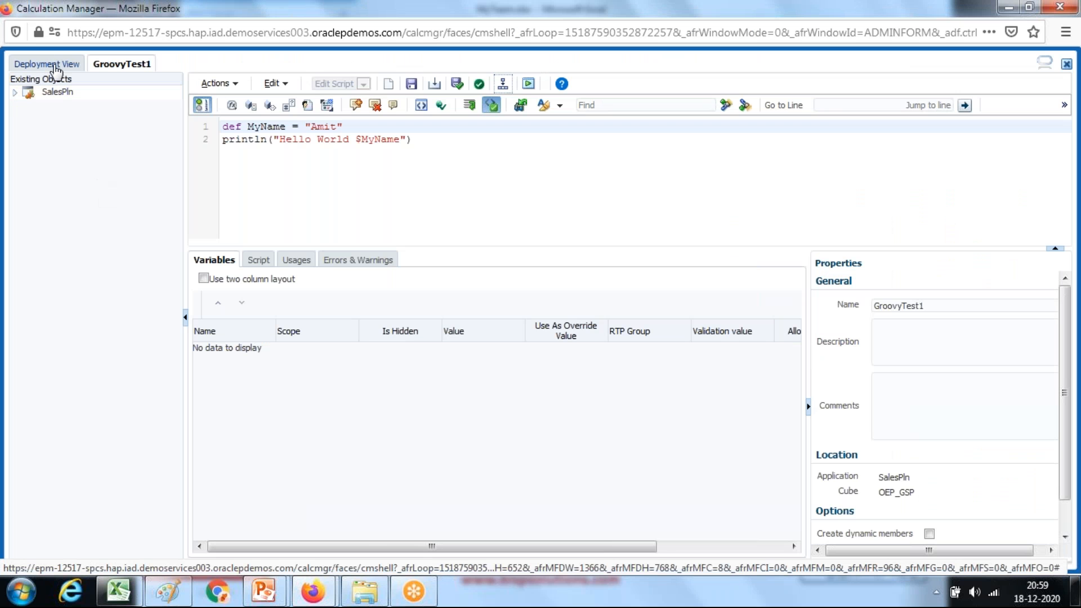
# Step: Navigate to Forms management and open the MyTeamReporting form for editing
pyautogui.click(46, 63)
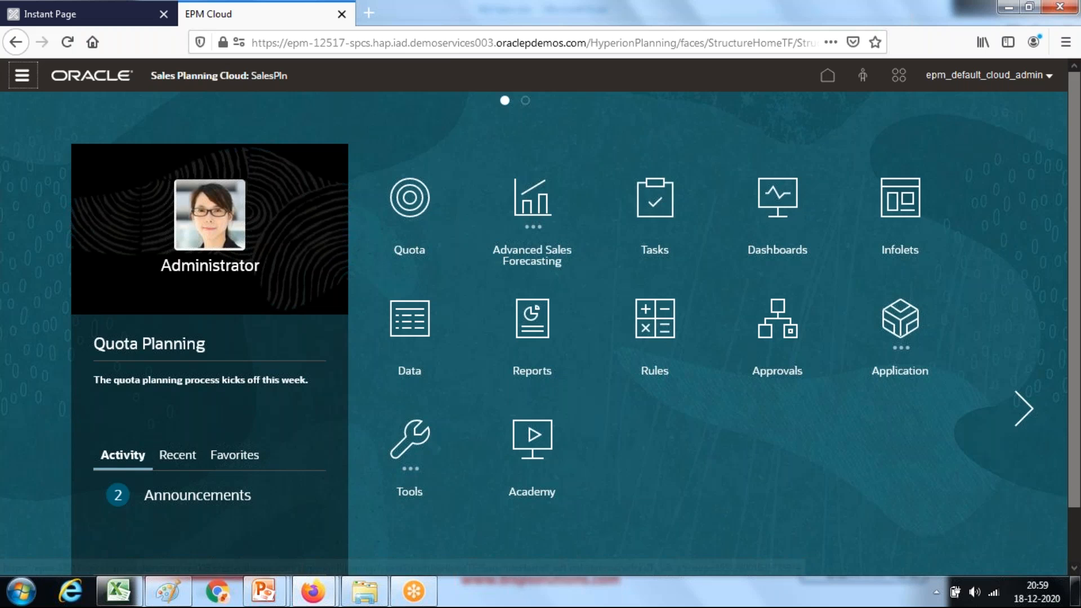
pyautogui.click(23, 74)
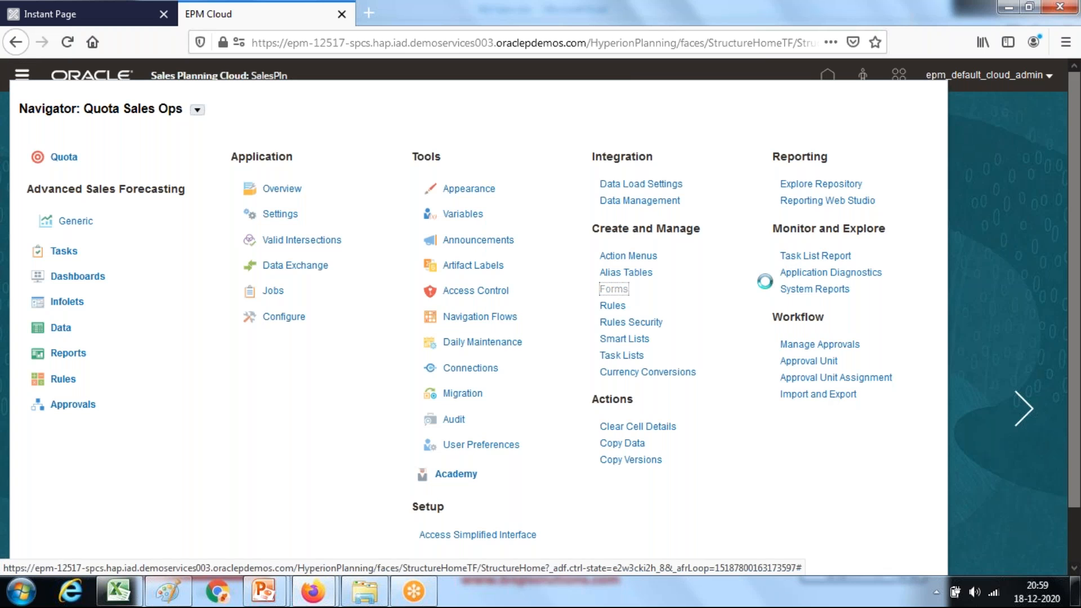
pyautogui.click(612, 289)
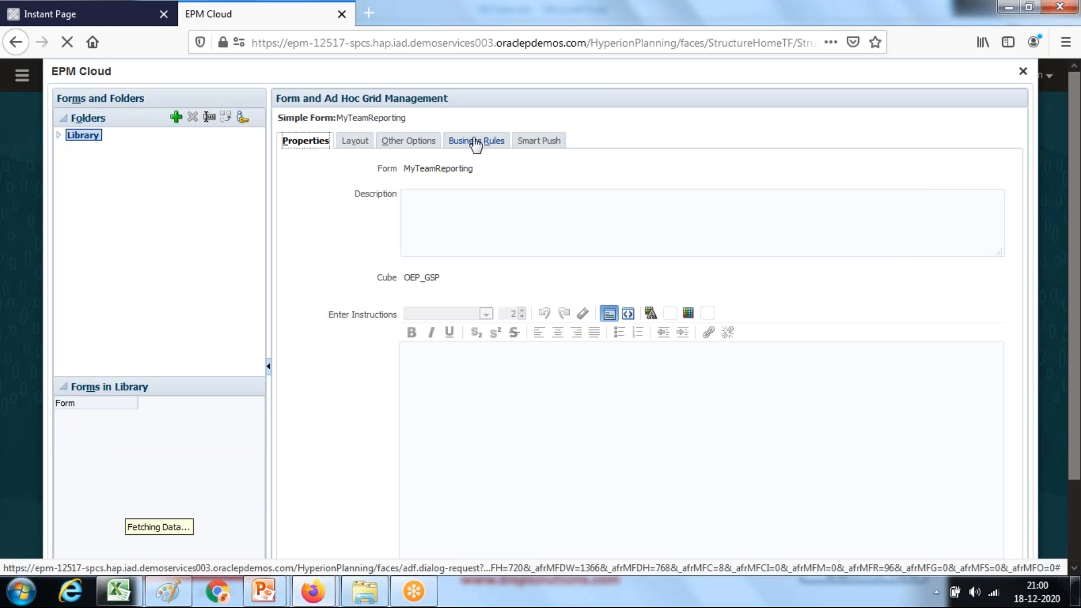
# Step: On Business Rules, remove GTest1 and add OEP_GSP - Rule - GroovyTest1 to the form
pyautogui.click(474, 141)
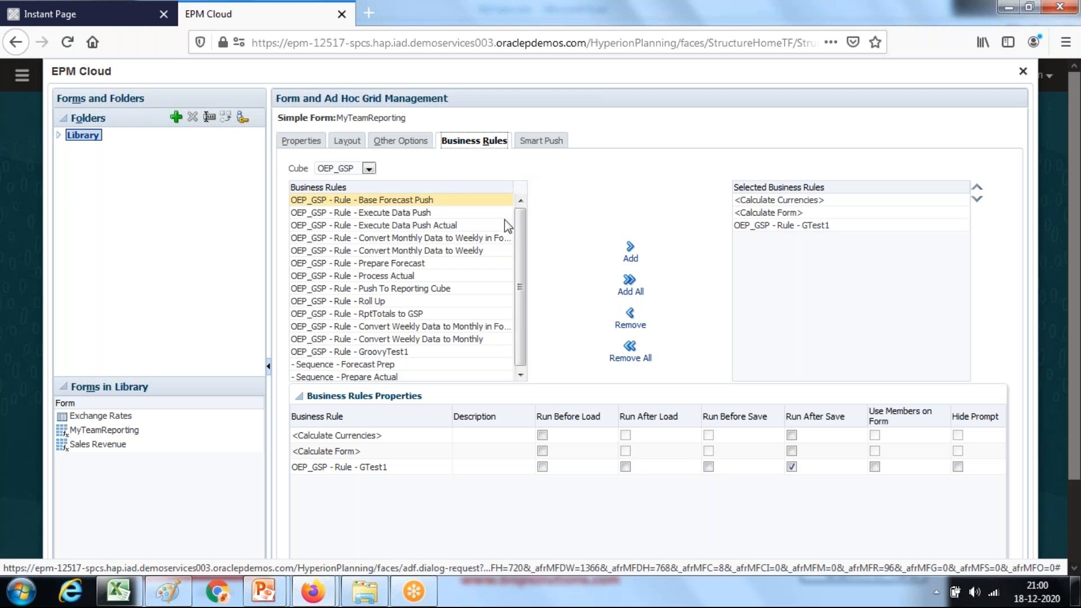
pyautogui.click(780, 225)
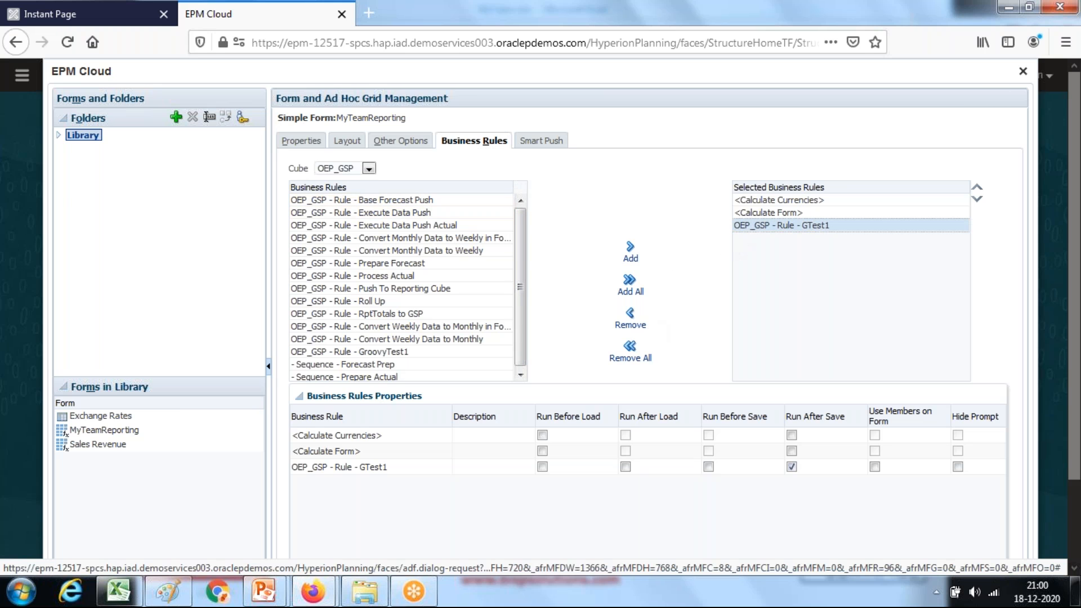
pyautogui.click(628, 350)
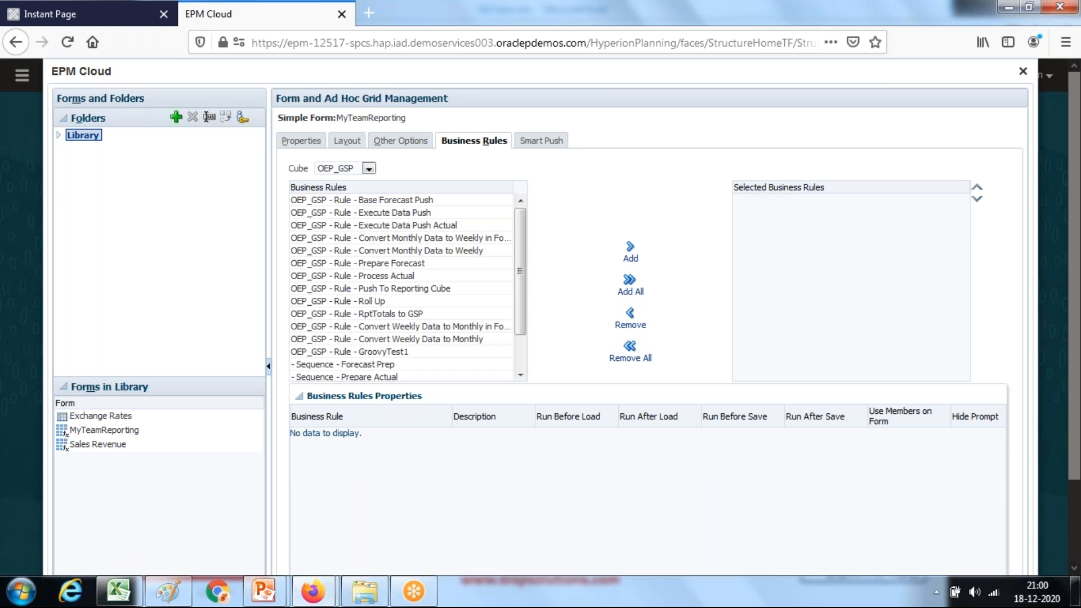
pyautogui.click(350, 351)
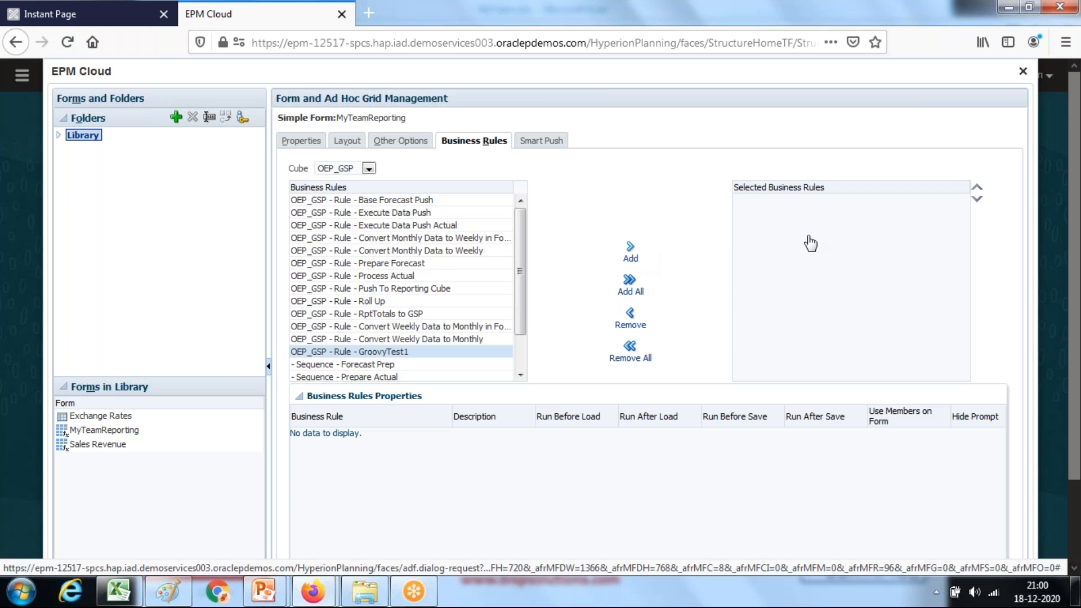
pyautogui.click(628, 250)
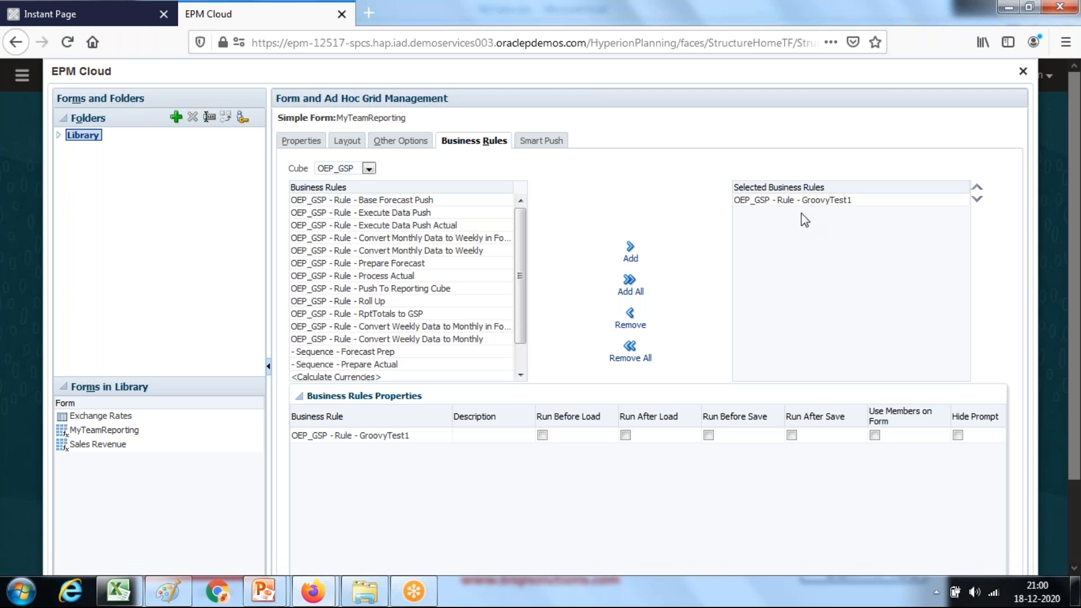
pyautogui.click(792, 200)
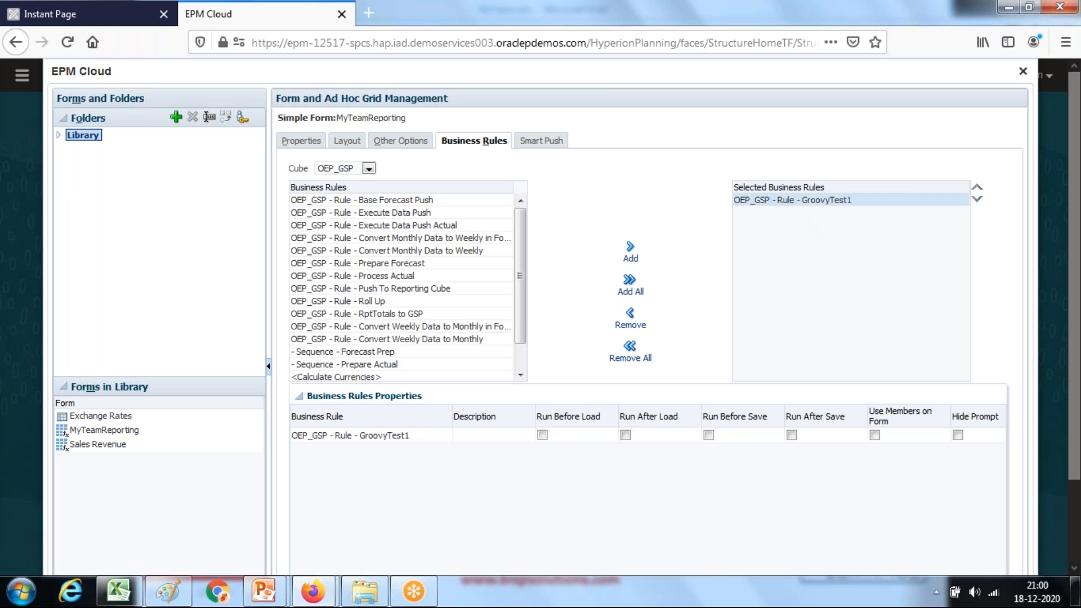
pyautogui.moveTo(812, 207)
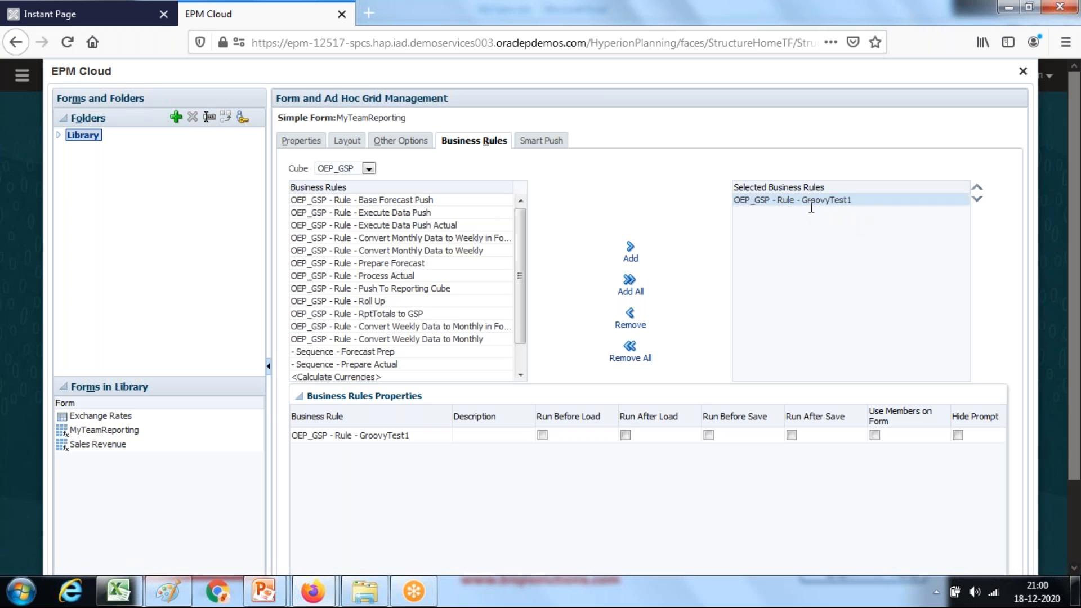
pyautogui.moveTo(710, 446)
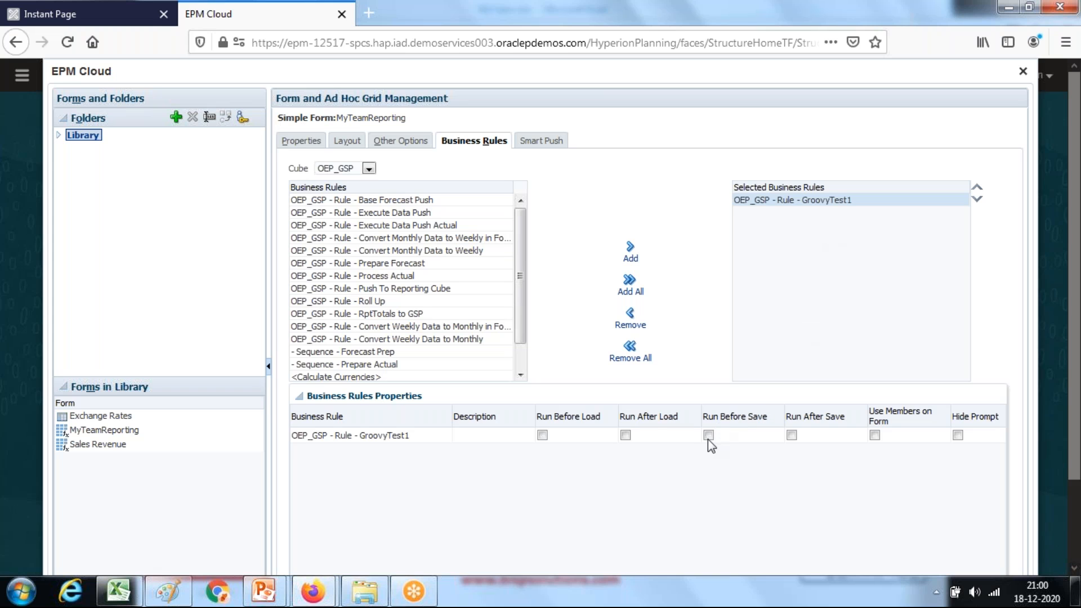
# Step: Set GroovyTest1 to Run After Save, save the MyTeamReporting form and finish editing
pyautogui.click(792, 434)
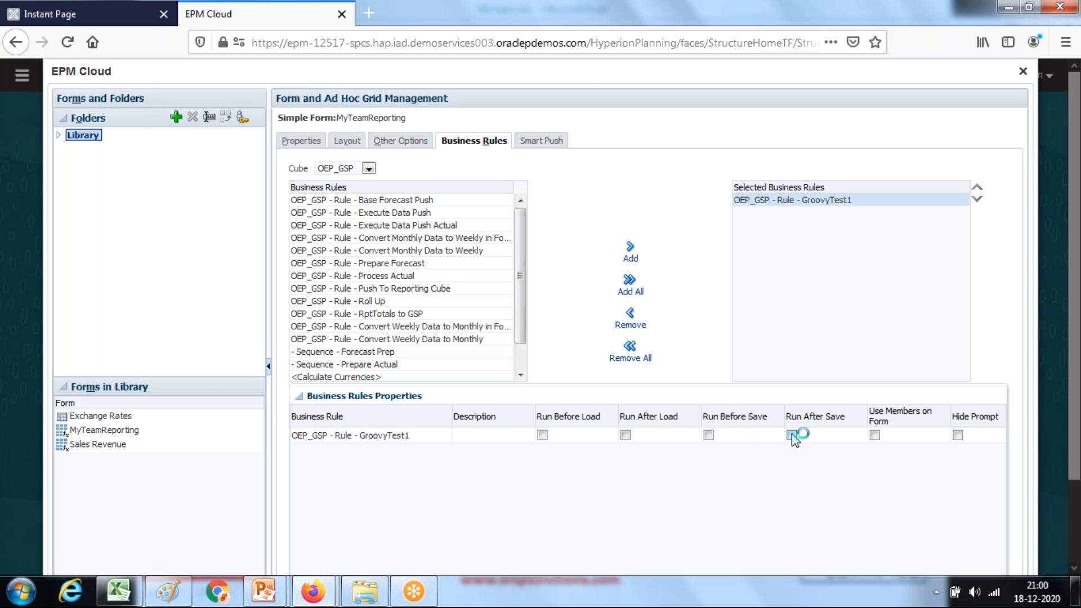
pyautogui.click(791, 435)
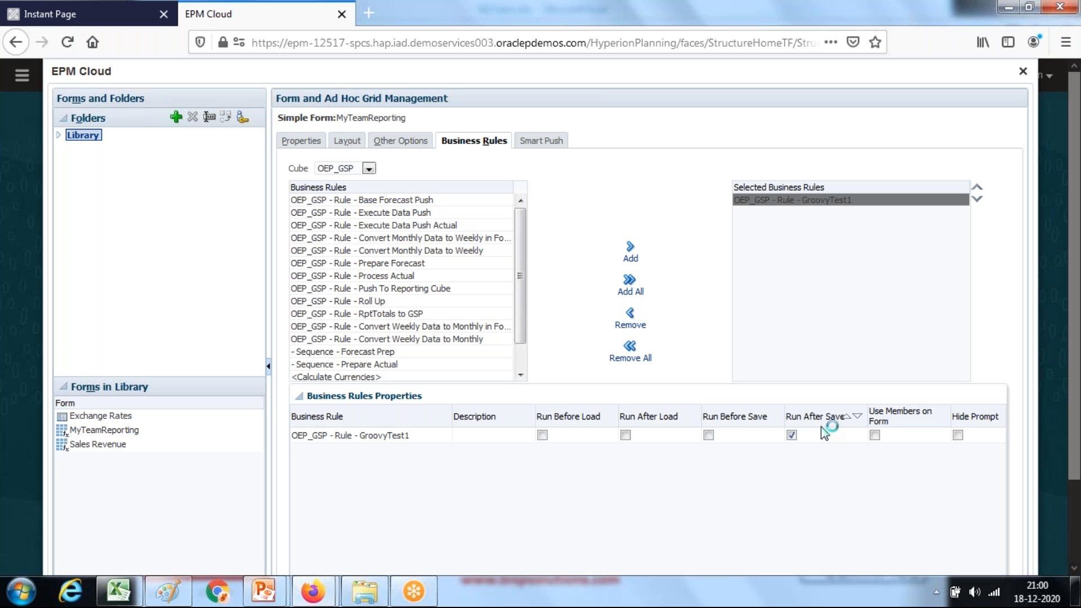
pyautogui.scroll(-3)
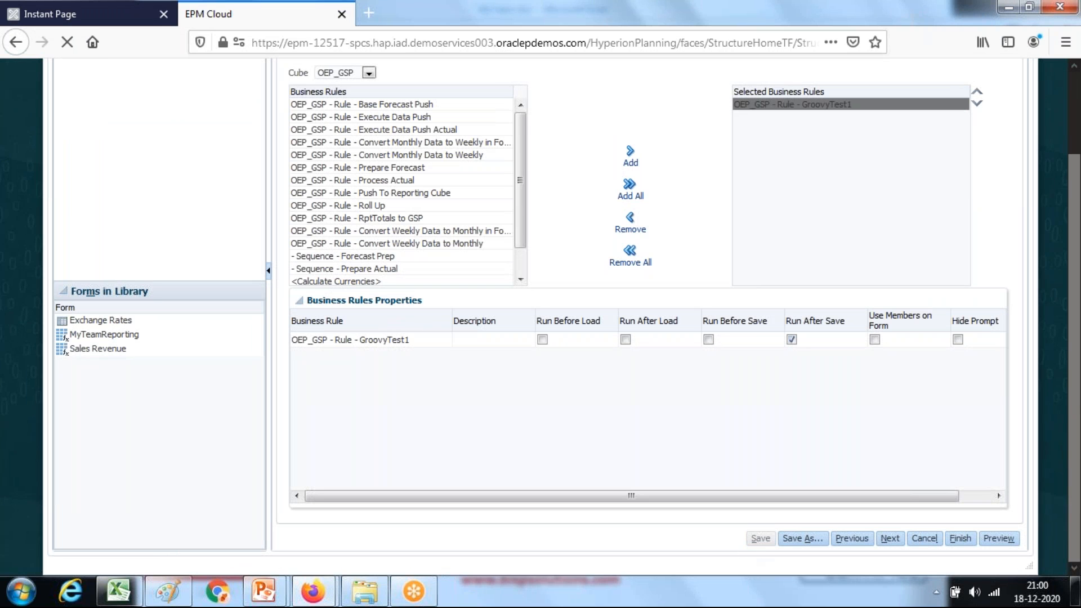
pyautogui.click(759, 538)
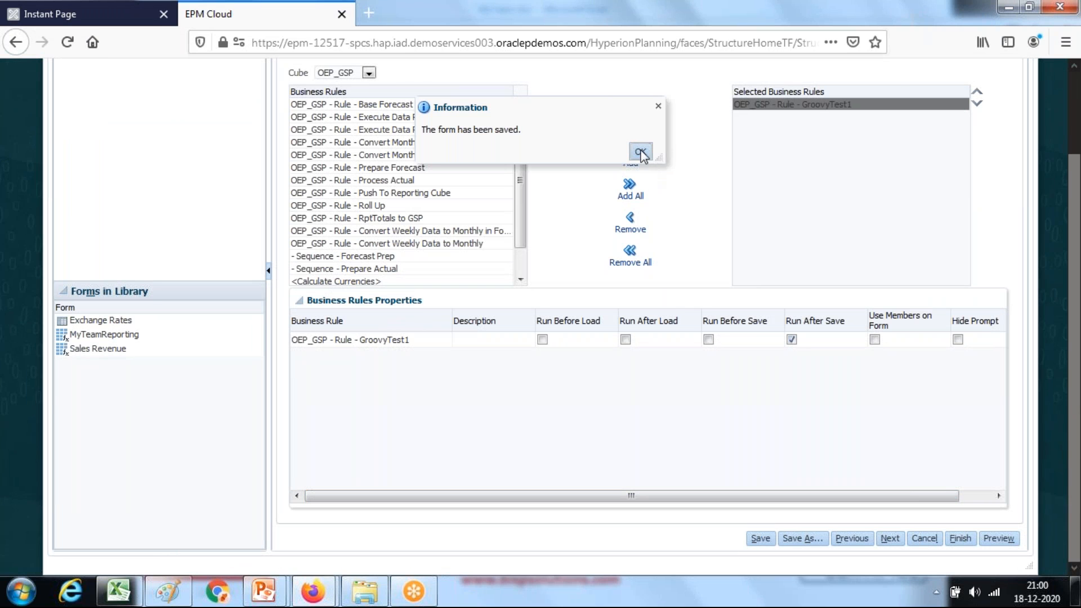
pyautogui.click(639, 152)
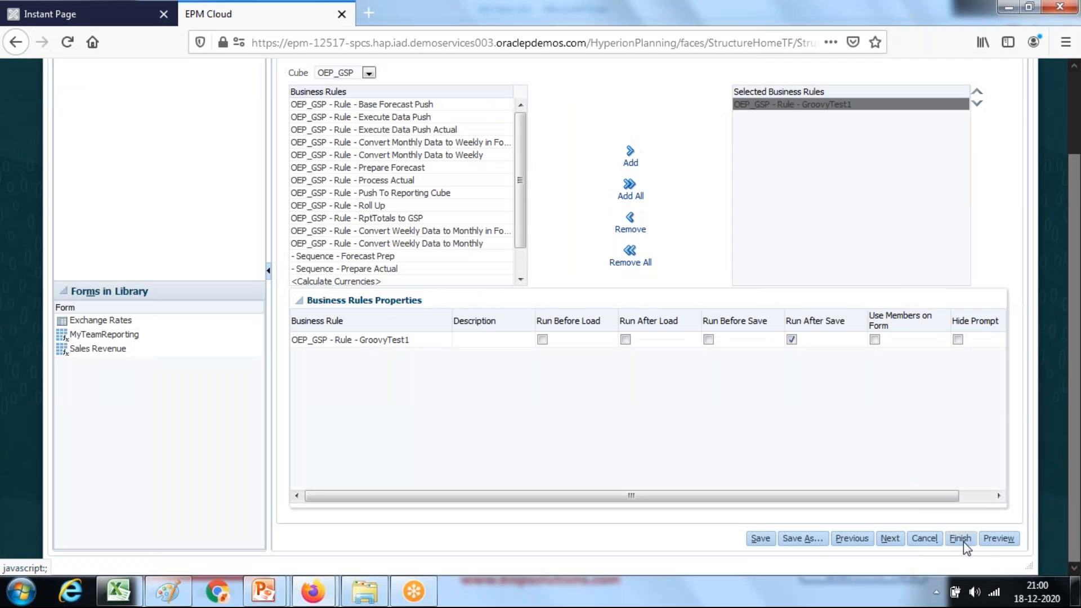
pyautogui.click(959, 538)
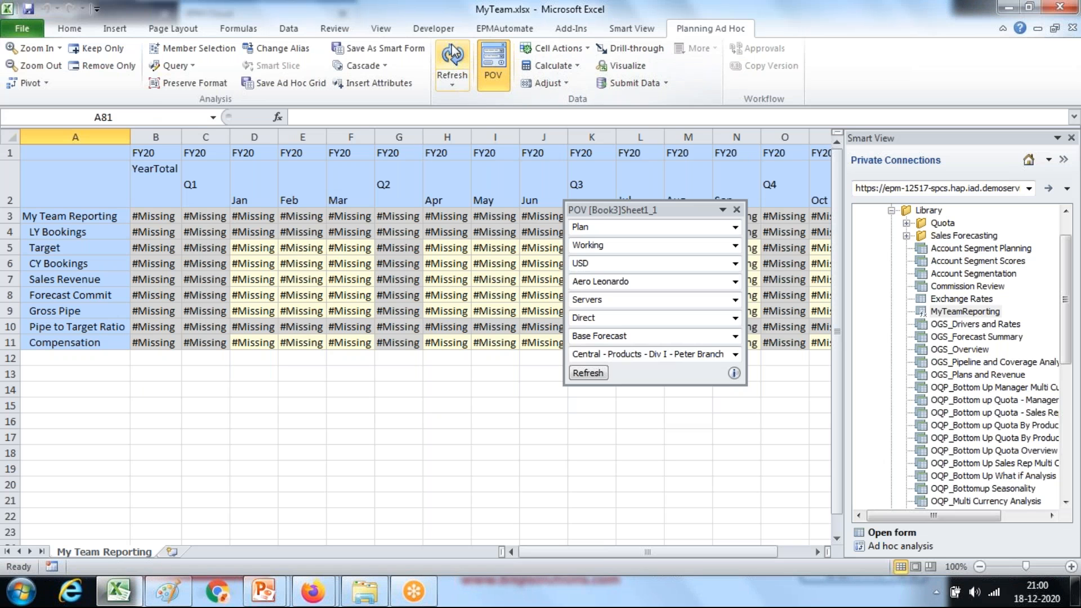
# Step: Refresh the My Team Reporting sheet, enter 200 for February CY Bookings, and submit the data
pyautogui.click(452, 61)
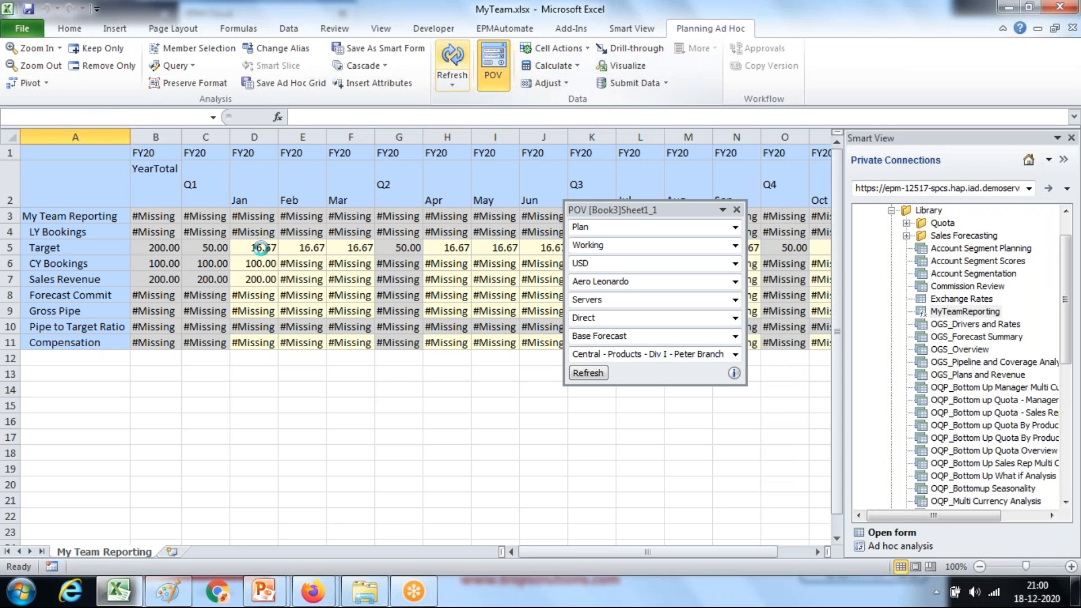
pyautogui.write('200')
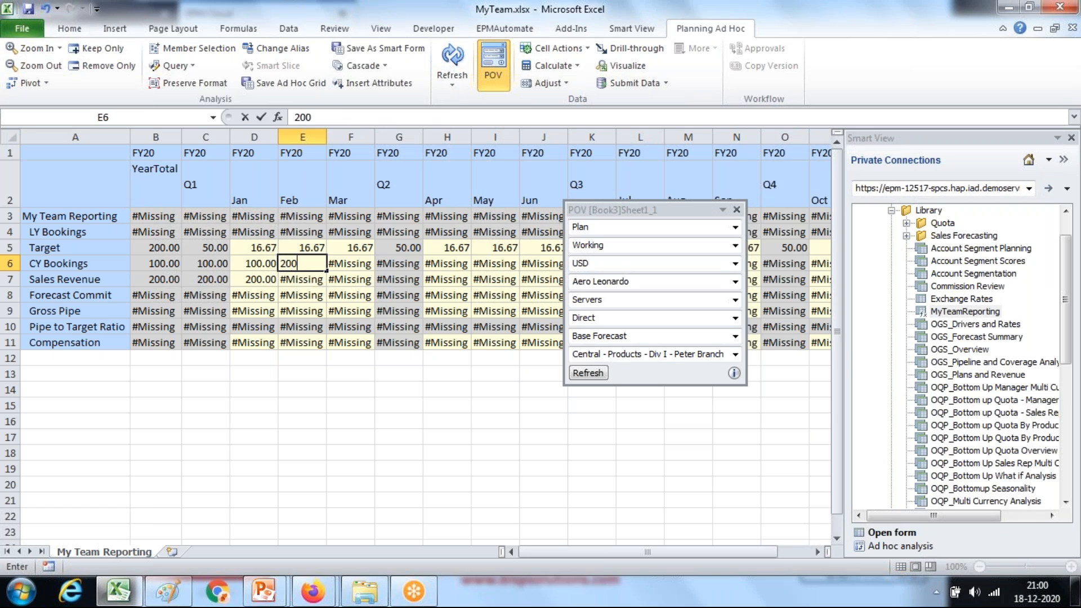
pyautogui.press('enter')
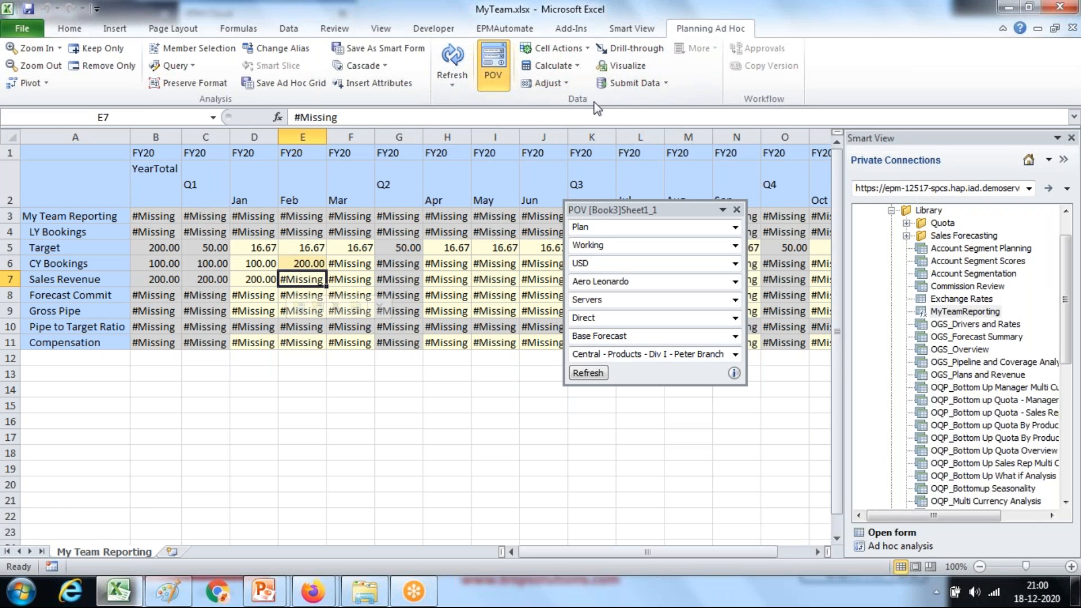
pyautogui.click(628, 82)
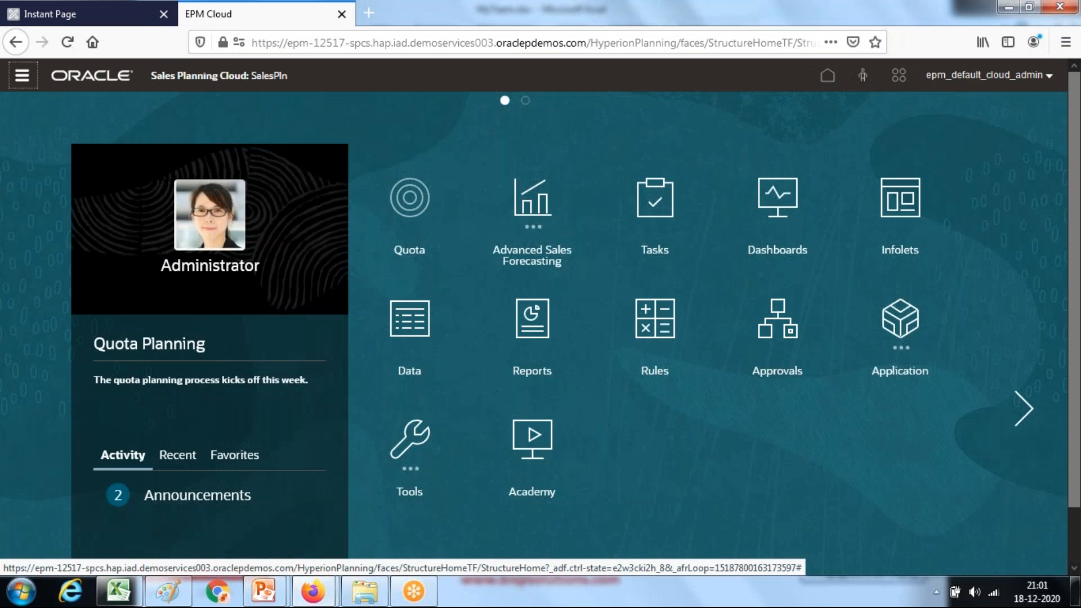
pyautogui.moveTo(426, 337)
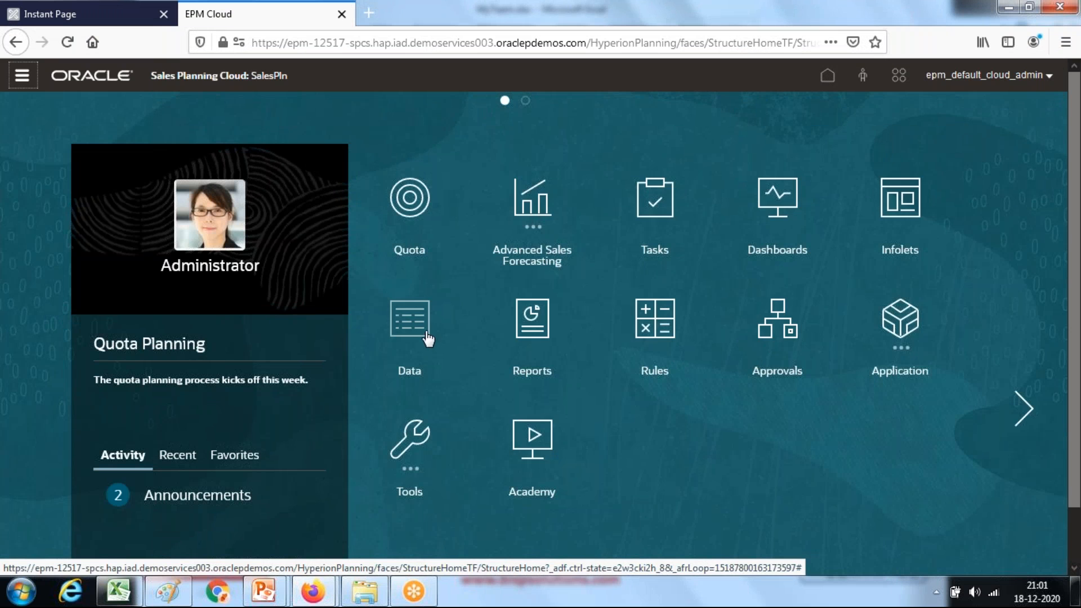
# Step: Open the MyTeamReporting data entry form from the Data list
pyautogui.click(409, 318)
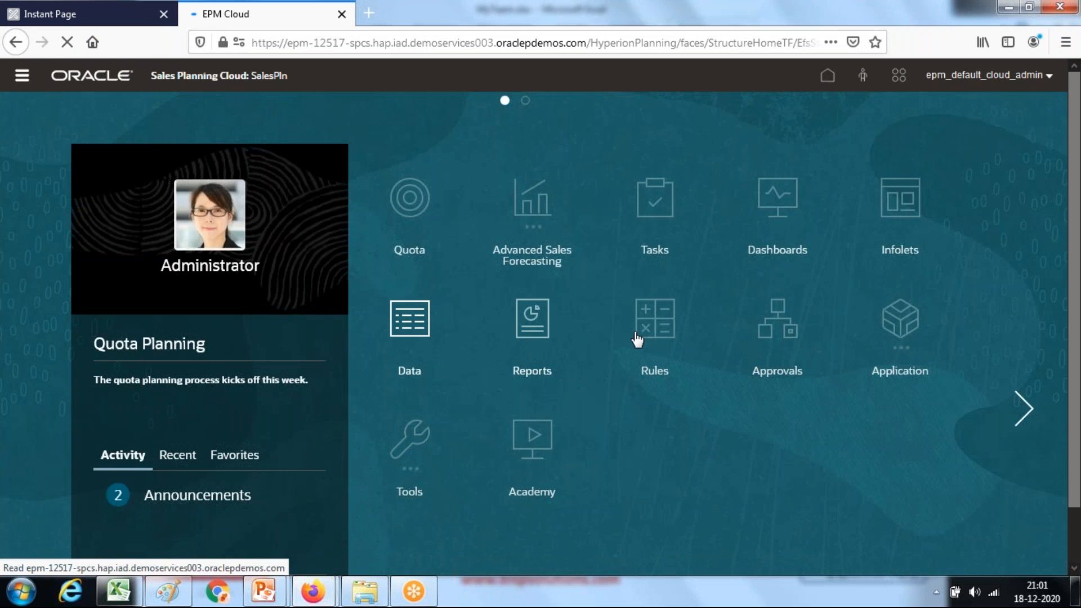
pyautogui.click(409, 318)
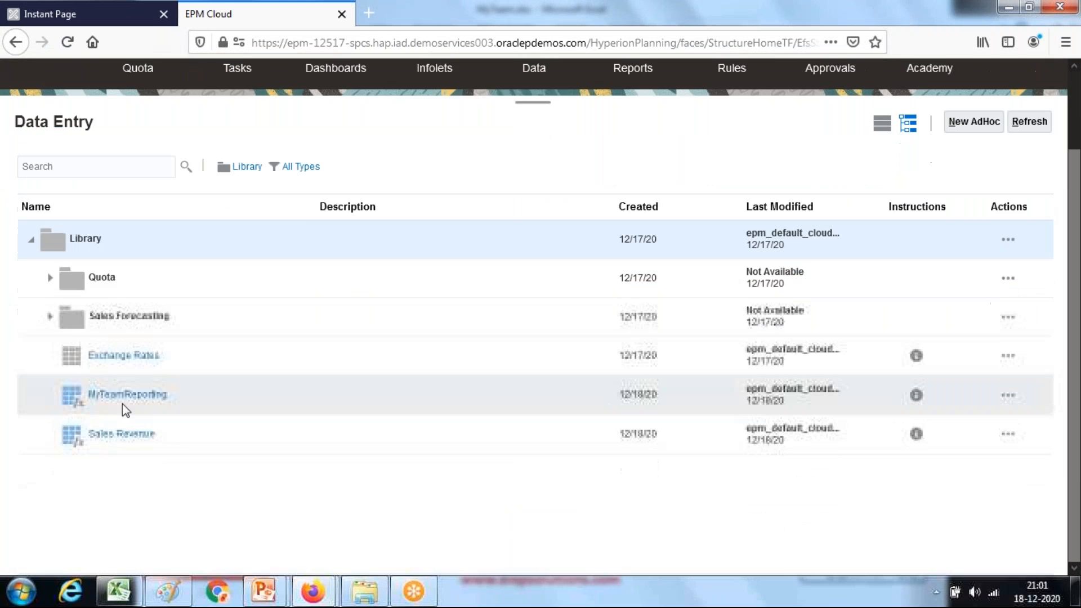
pyautogui.click(128, 394)
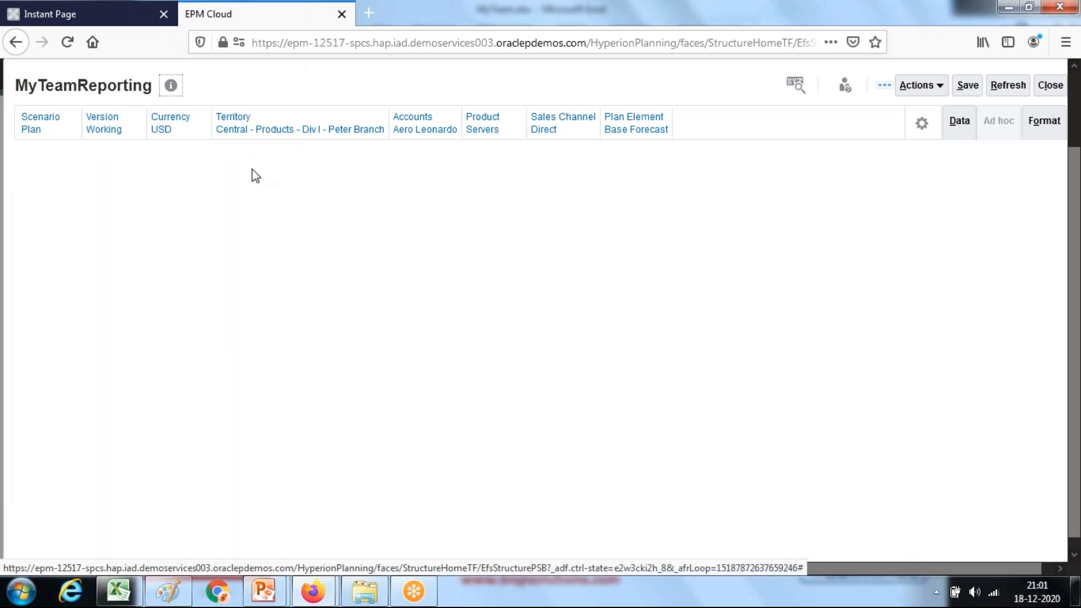
pyautogui.moveTo(357, 273)
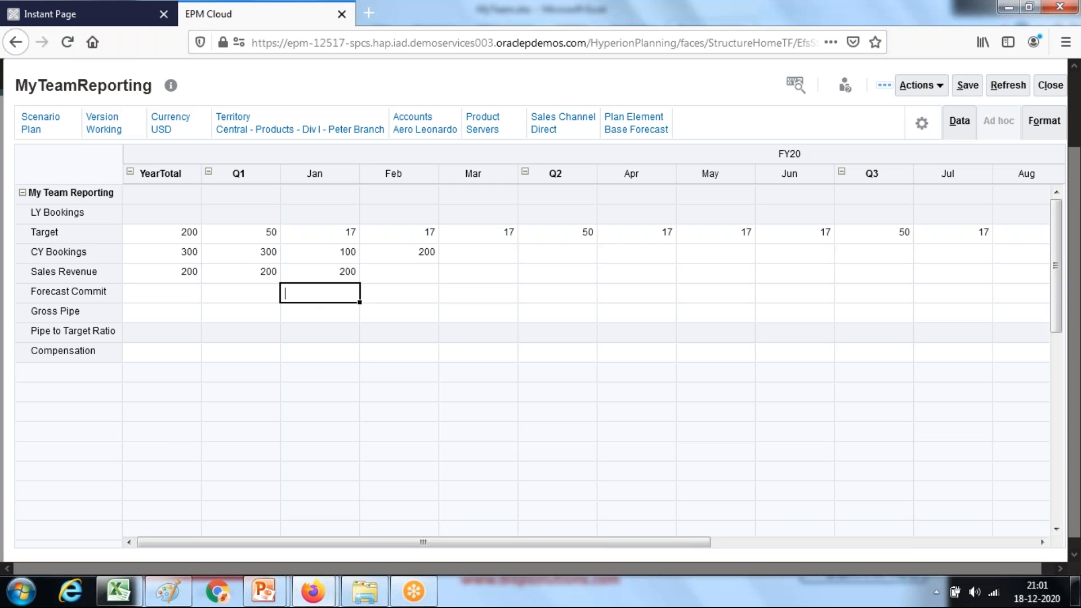
# Step: Save 300 as January Forecast Commit, acknowledge the GroovyTest1 success message, and close the form
pyautogui.write('300')
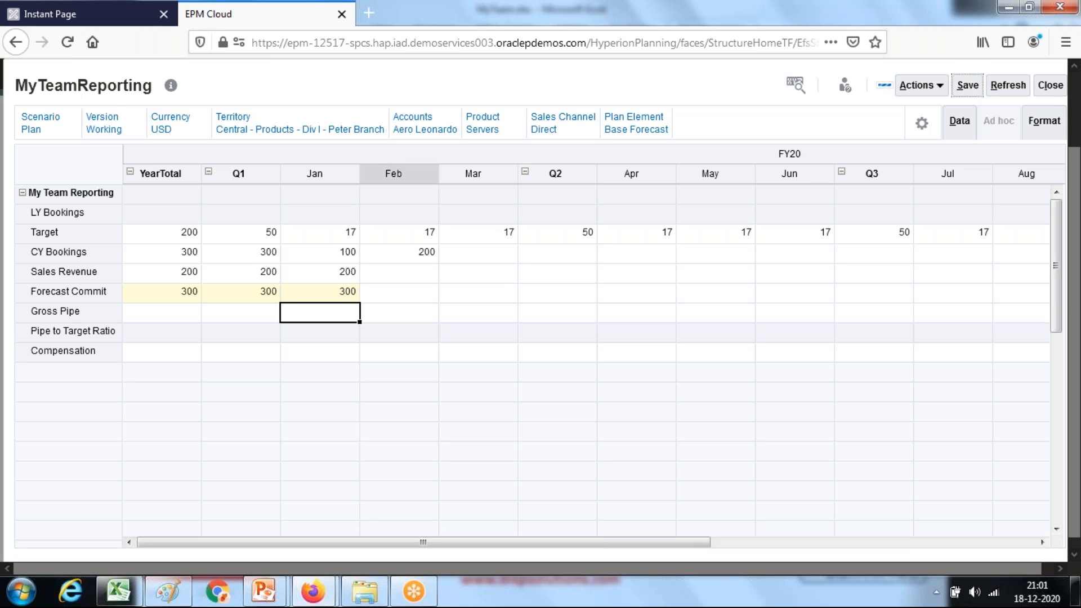
pyautogui.click(966, 84)
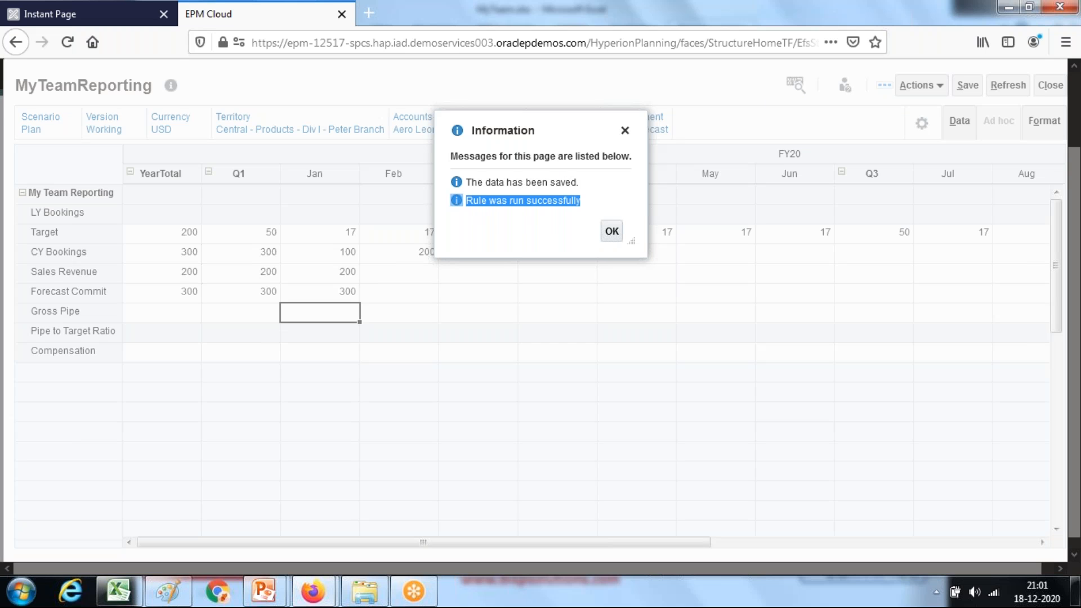
pyautogui.click(610, 230)
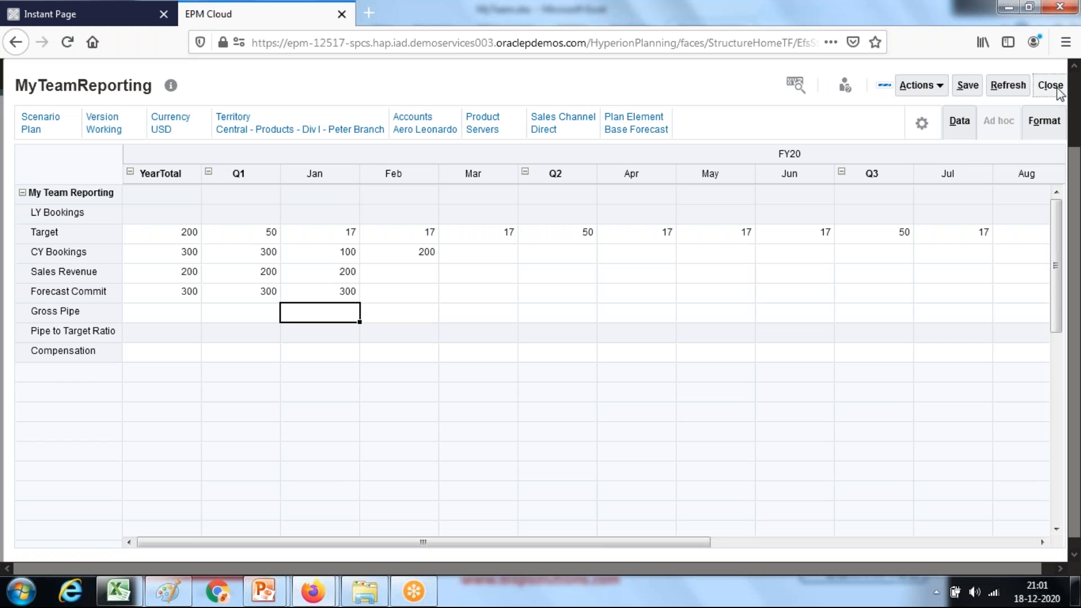
pyautogui.click(1048, 84)
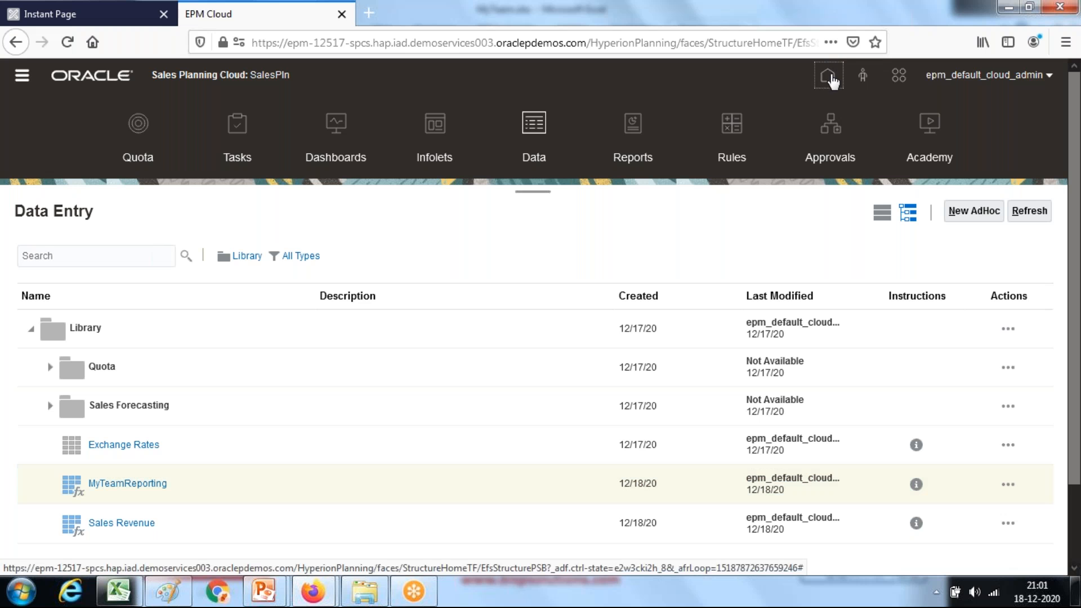
# Step: From Jobs, open the latest GroovyTest1 job and show its 'Hello World Amit' log message
pyautogui.click(828, 76)
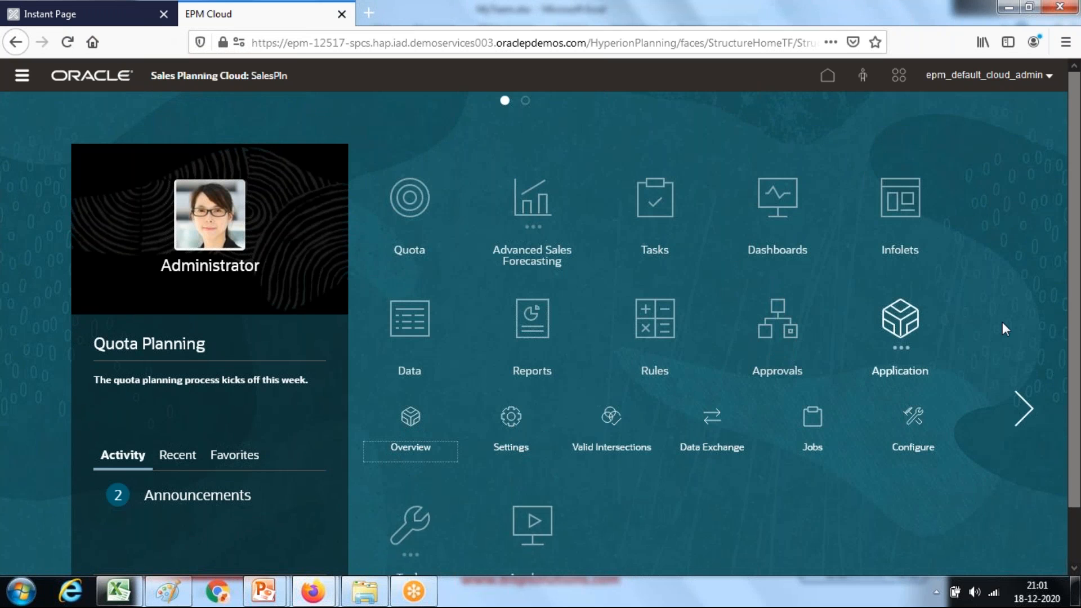
pyautogui.scroll(-3)
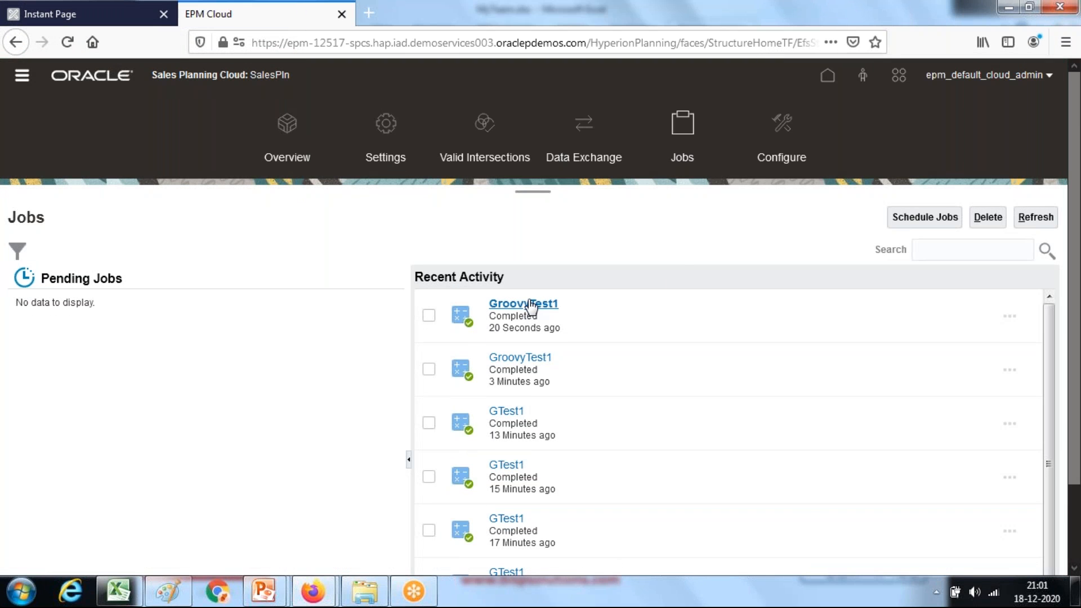
pyautogui.click(524, 303)
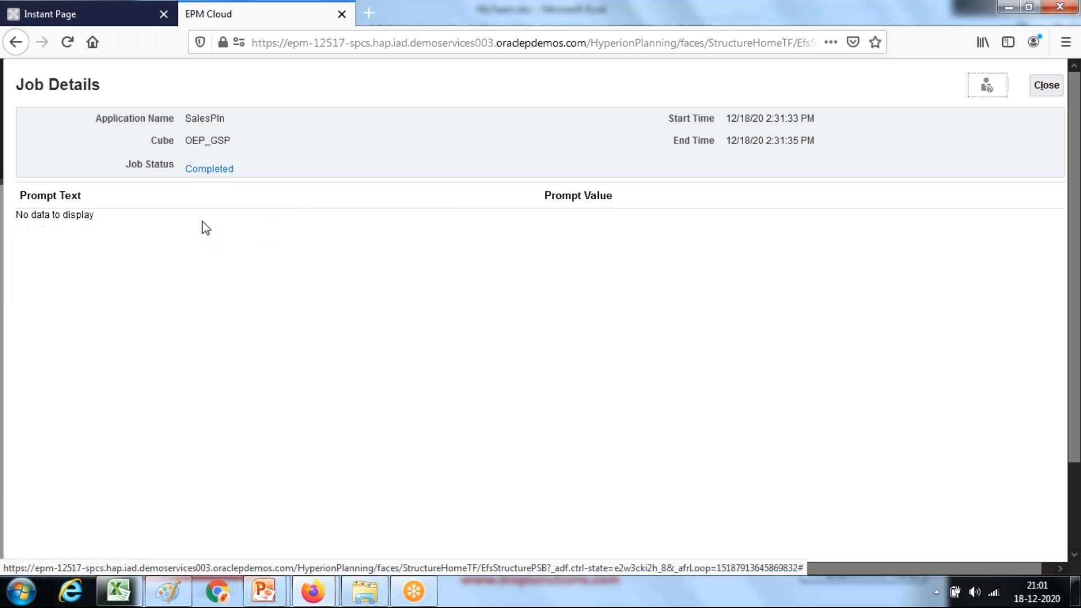
pyautogui.click(210, 168)
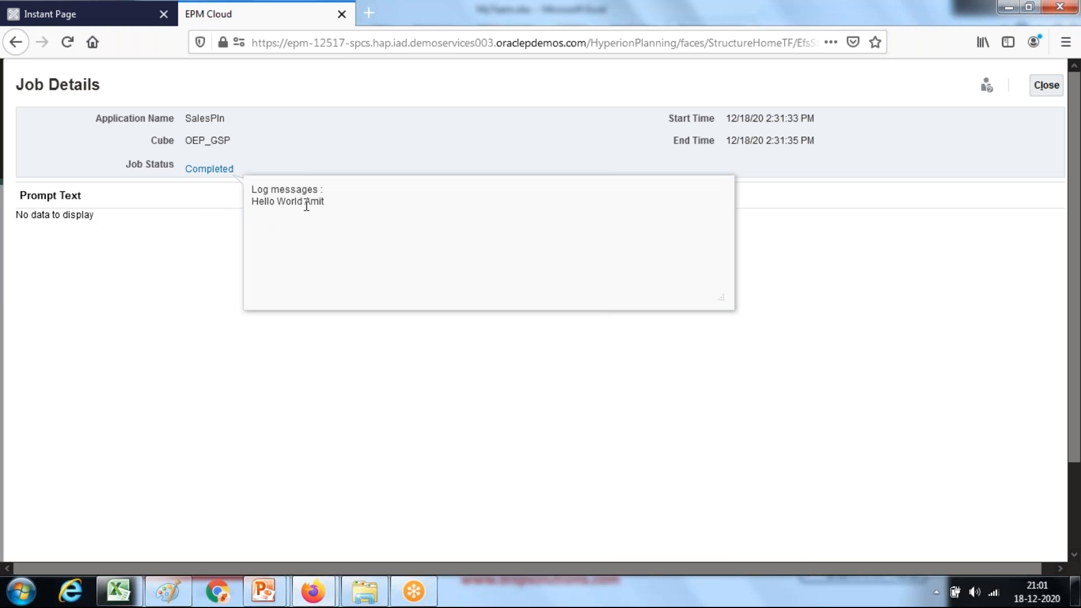
pyautogui.doubleClick(312, 201)
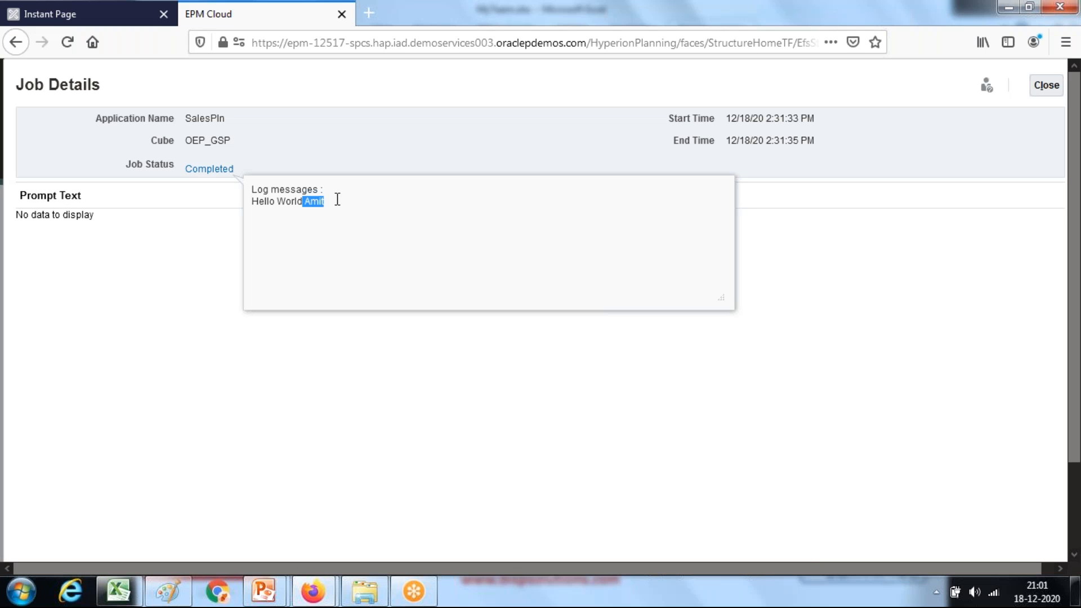
pyautogui.moveTo(928, 58)
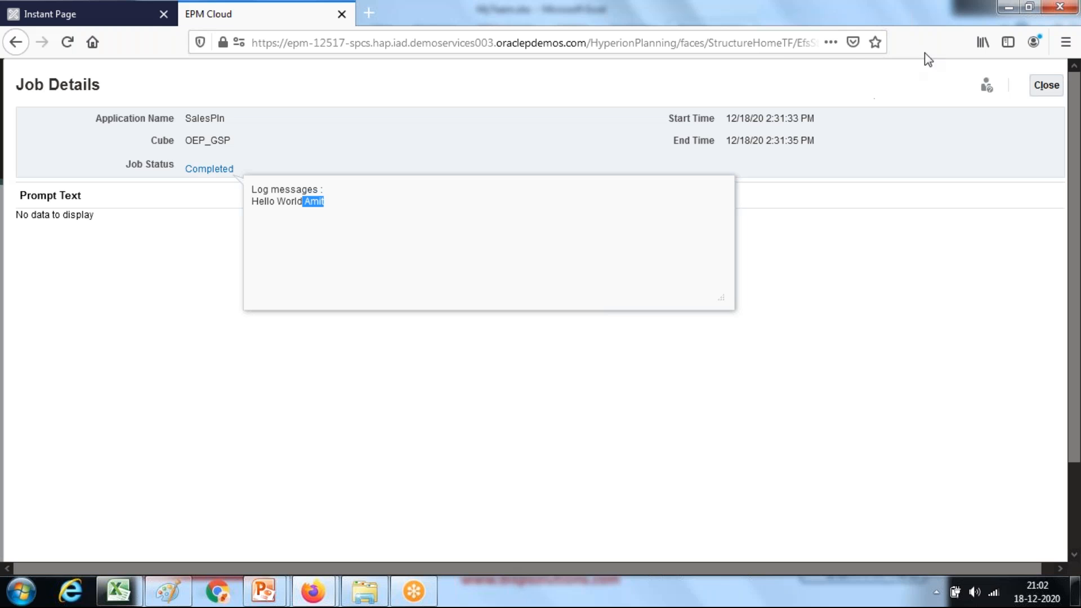
pyautogui.moveTo(641, 243)
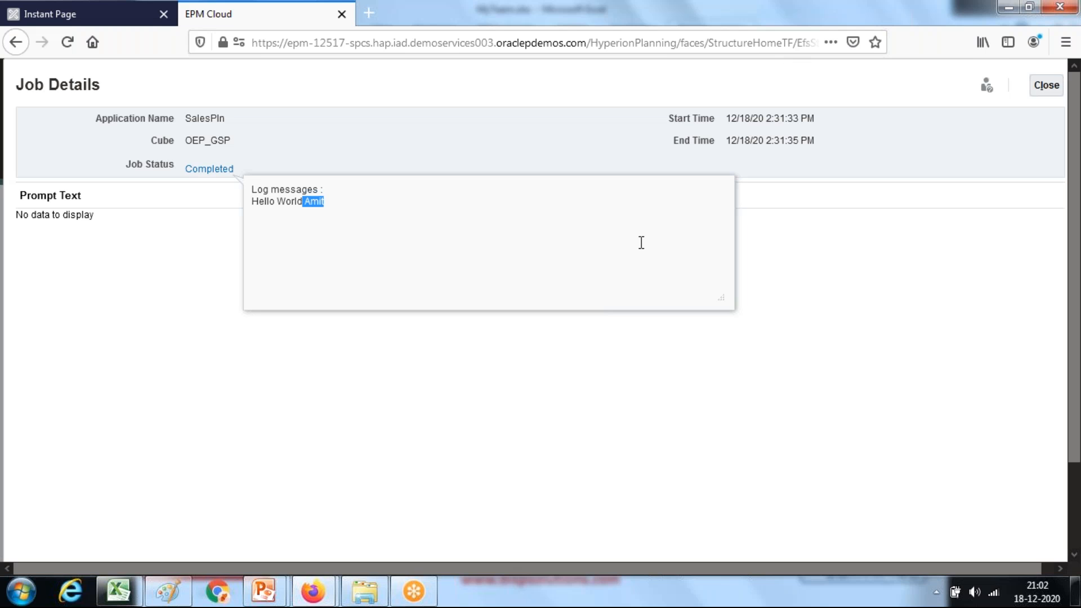